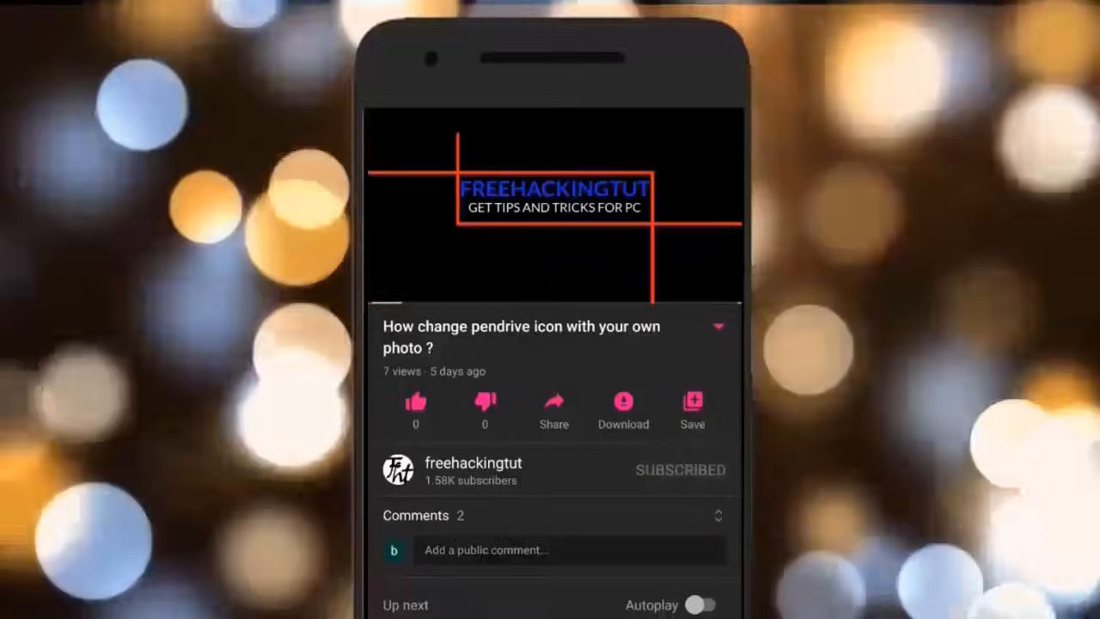
Step: Set the paper size to A4 from the Layout size list
{"action": "left_click", "coordinate": [681, 469]}
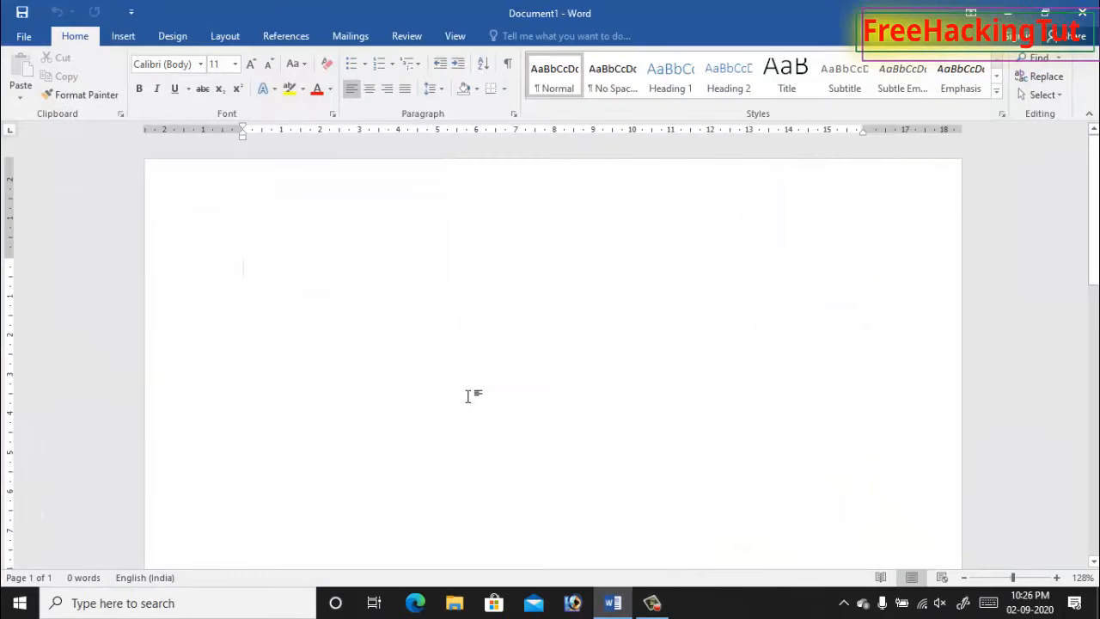
{"action": "mouse_move", "coordinate": [416, 324]}
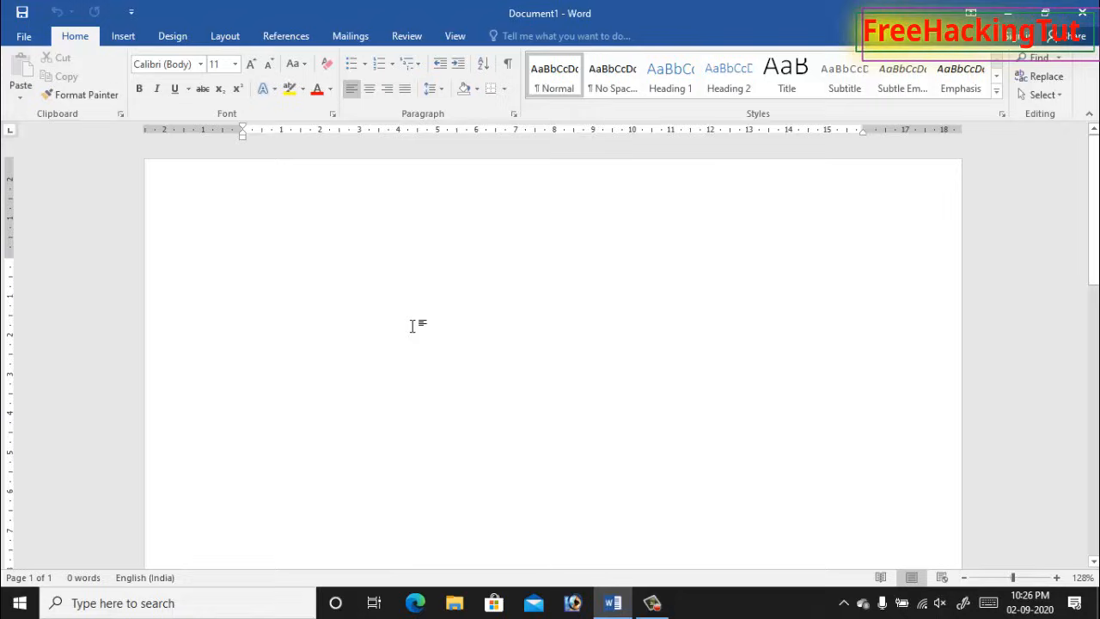
{"action": "mouse_move", "coordinate": [416, 321]}
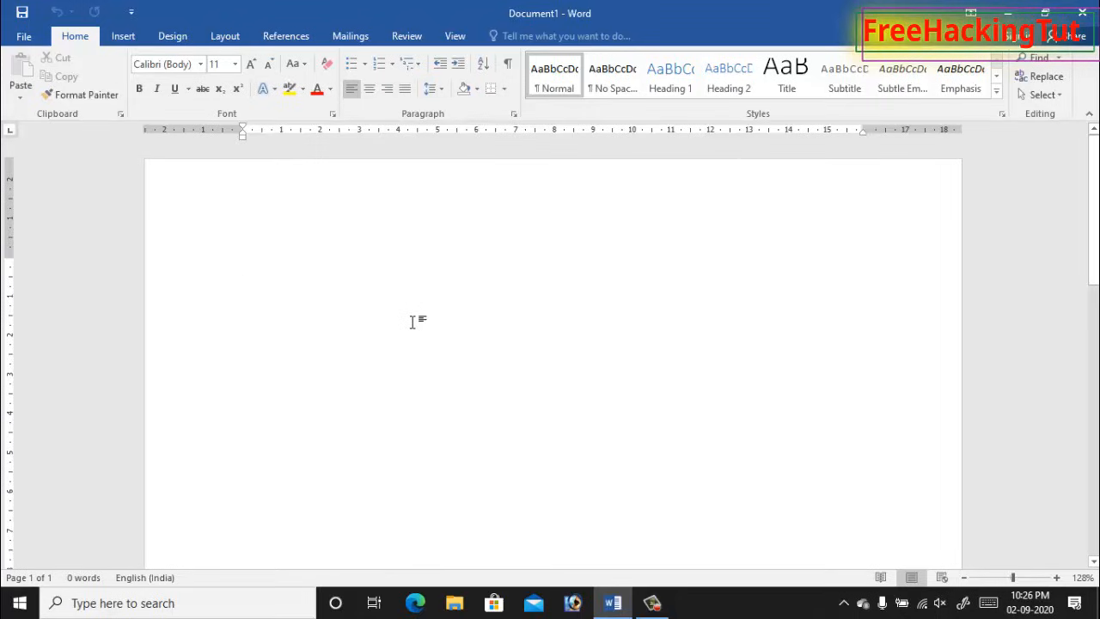
{"action": "left_click", "coordinate": [244, 265]}
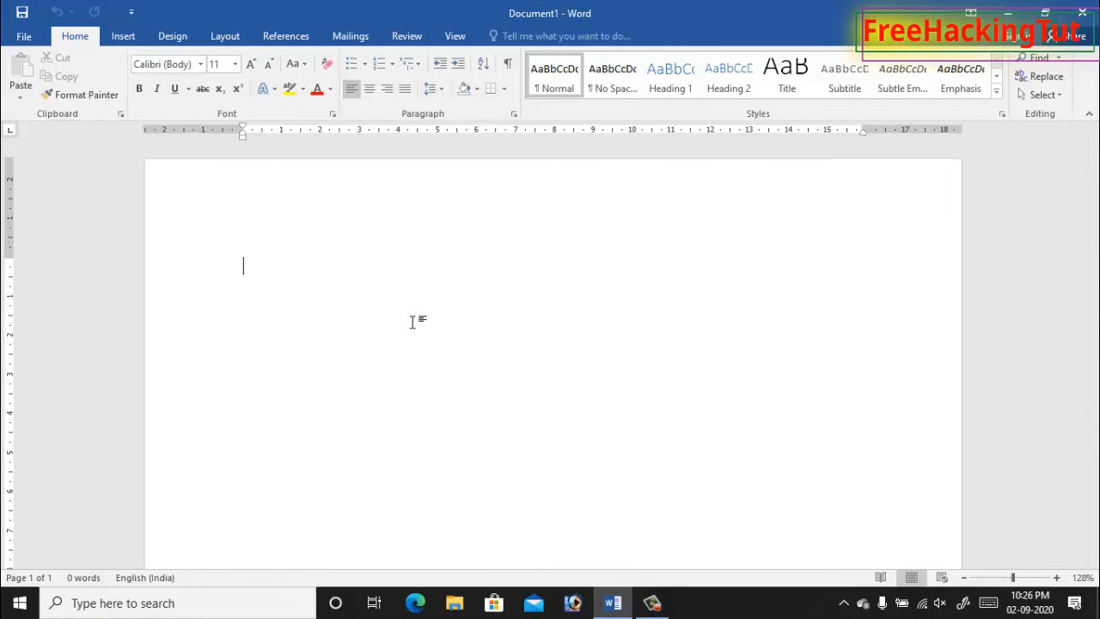
{"action": "mouse_move", "coordinate": [420, 333]}
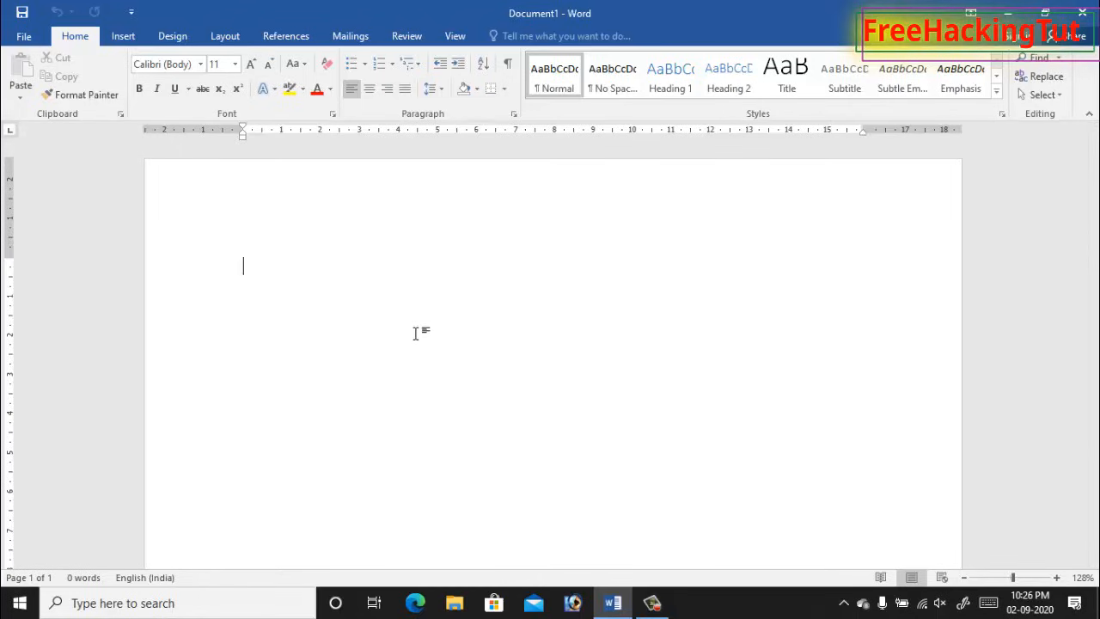
{"action": "mouse_move", "coordinate": [420, 340]}
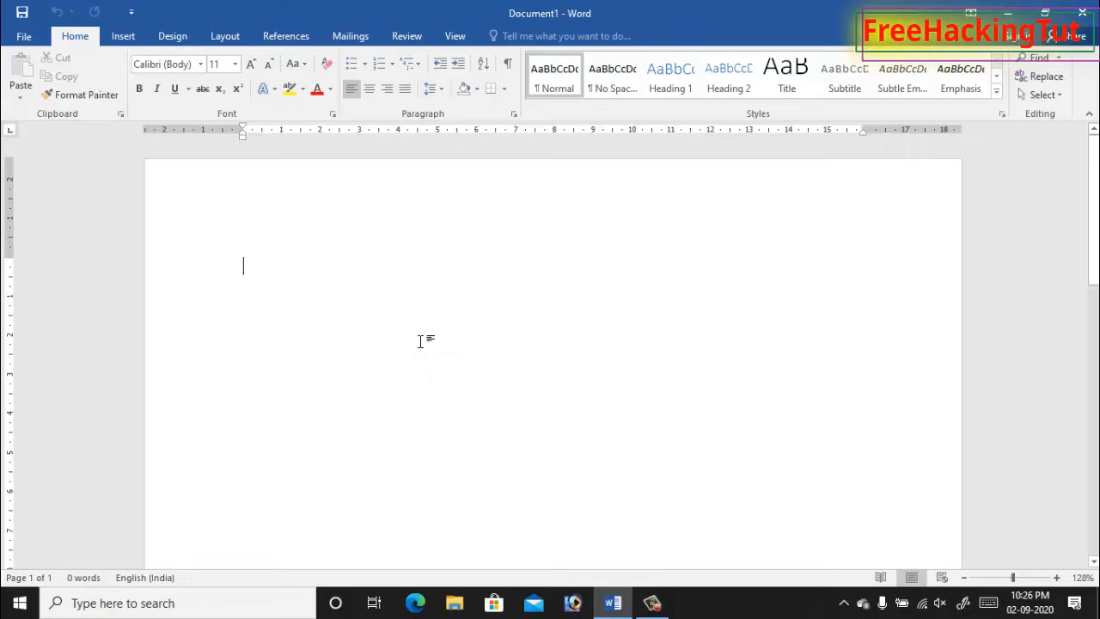
{"action": "mouse_move", "coordinate": [433, 340]}
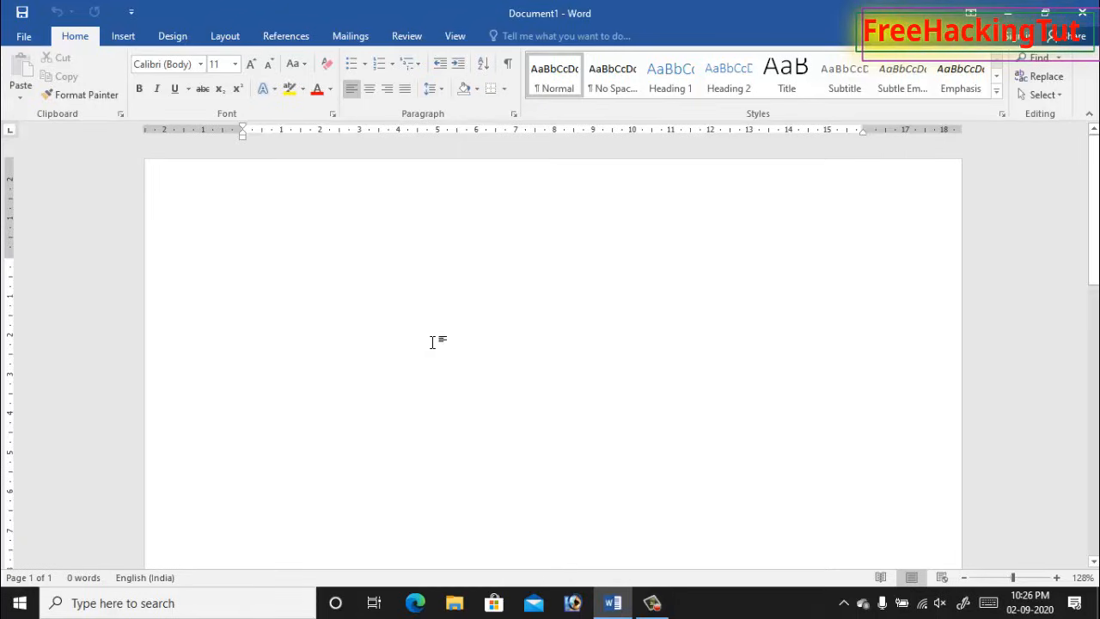
{"action": "mouse_move", "coordinate": [449, 238]}
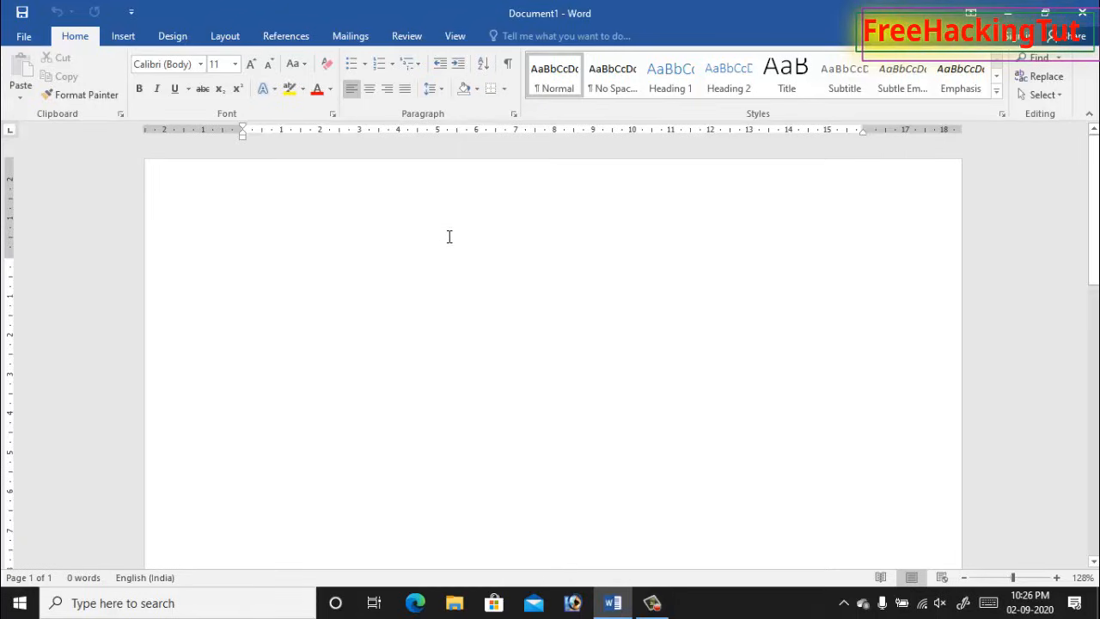
{"action": "mouse_move", "coordinate": [443, 224]}
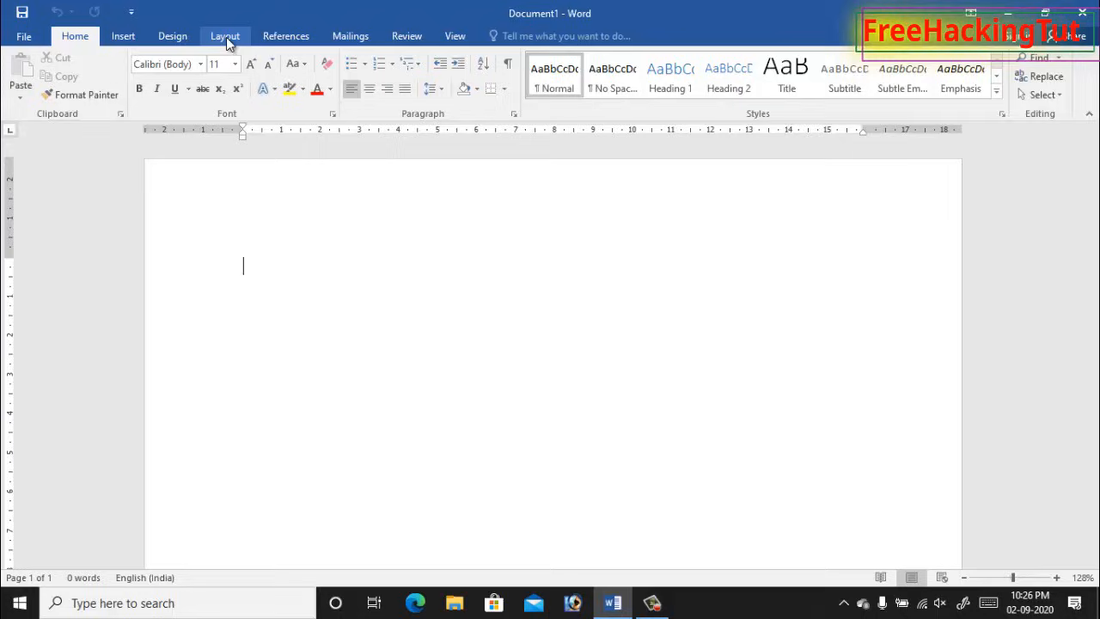
{"action": "left_click", "coordinate": [225, 34]}
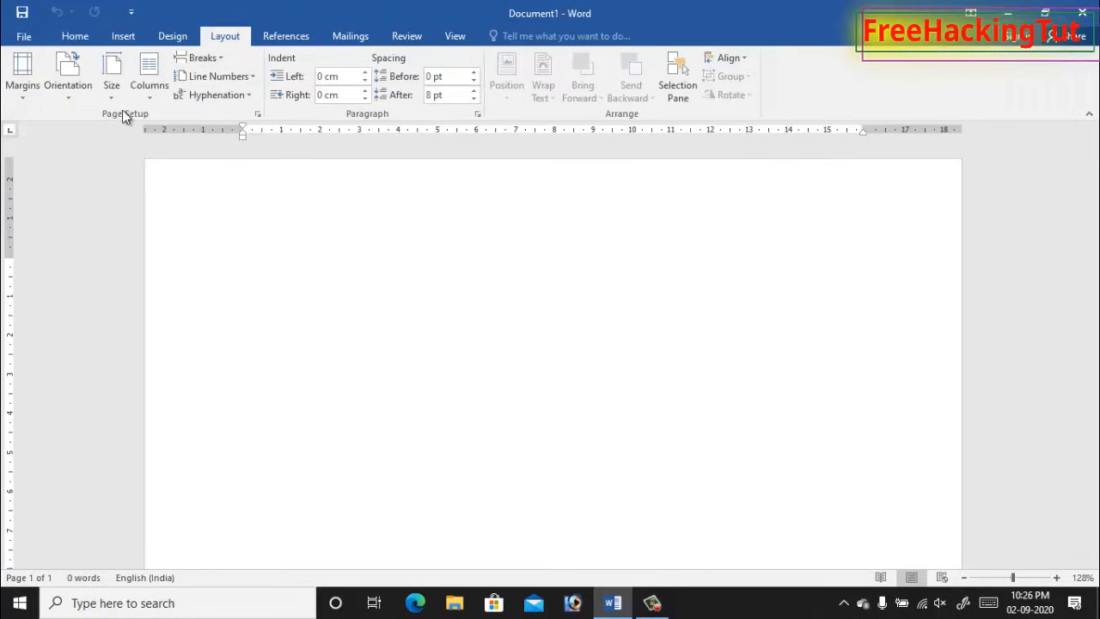
{"action": "left_click", "coordinate": [110, 72]}
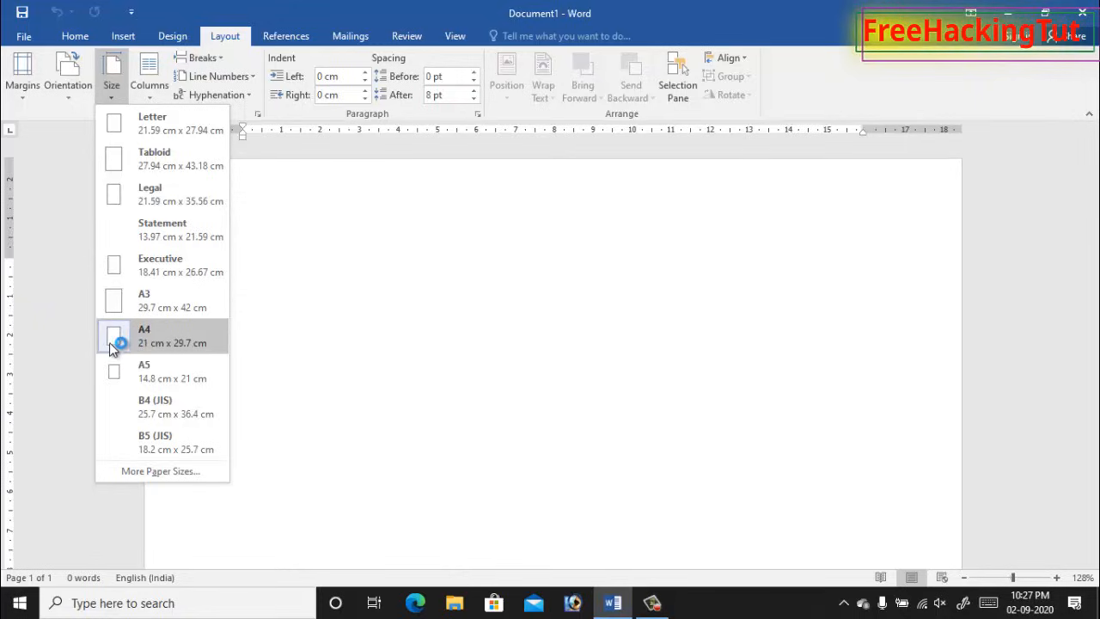
{"action": "left_click", "coordinate": [145, 335]}
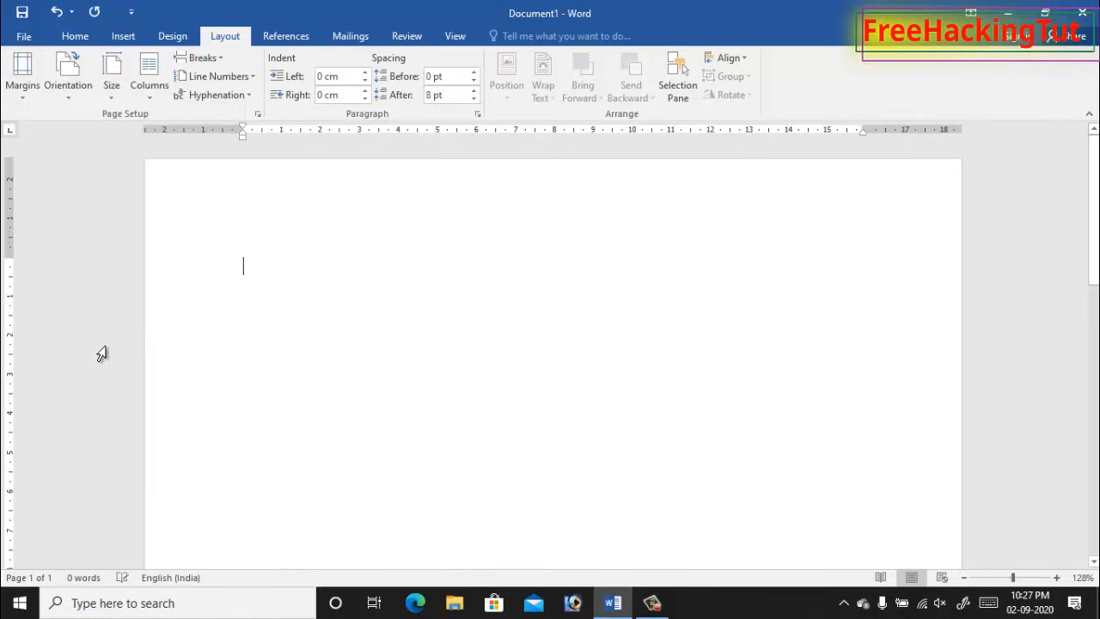
{"action": "mouse_move", "coordinate": [265, 141]}
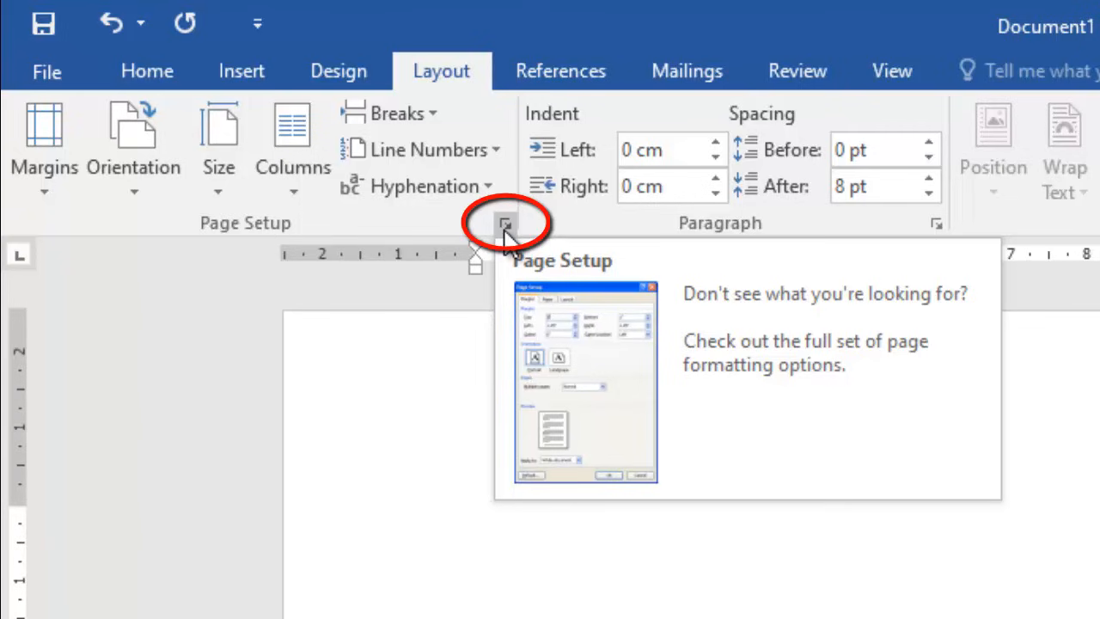
Step: In Page Setup choose Landscape orientation and Multiple pages: 2 pages per sheet
{"action": "left_click", "coordinate": [505, 224]}
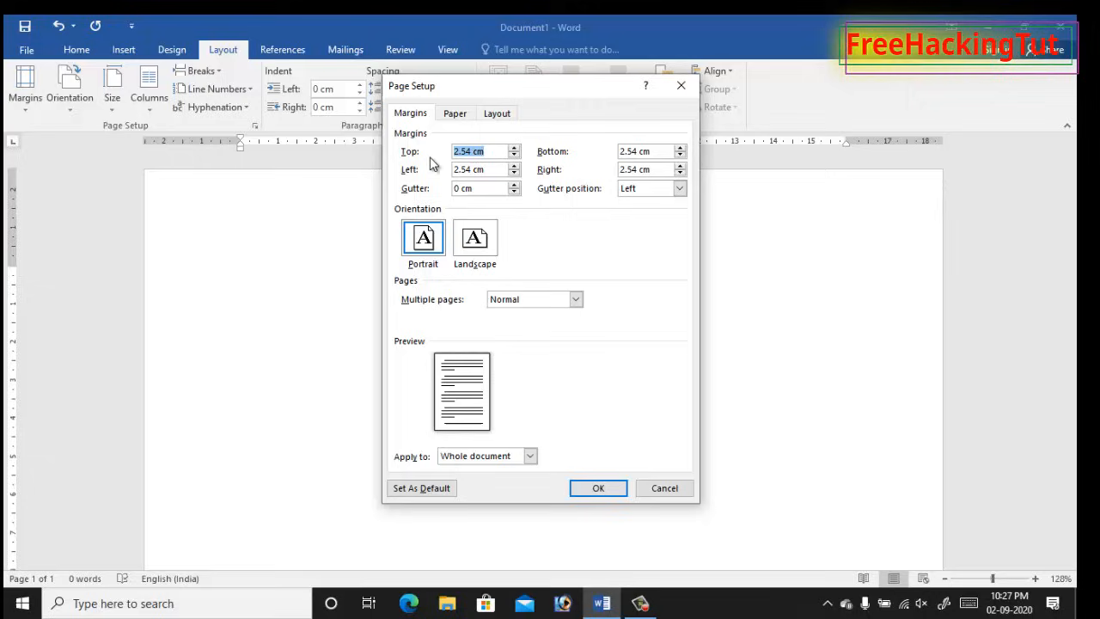
{"action": "mouse_move", "coordinate": [461, 260]}
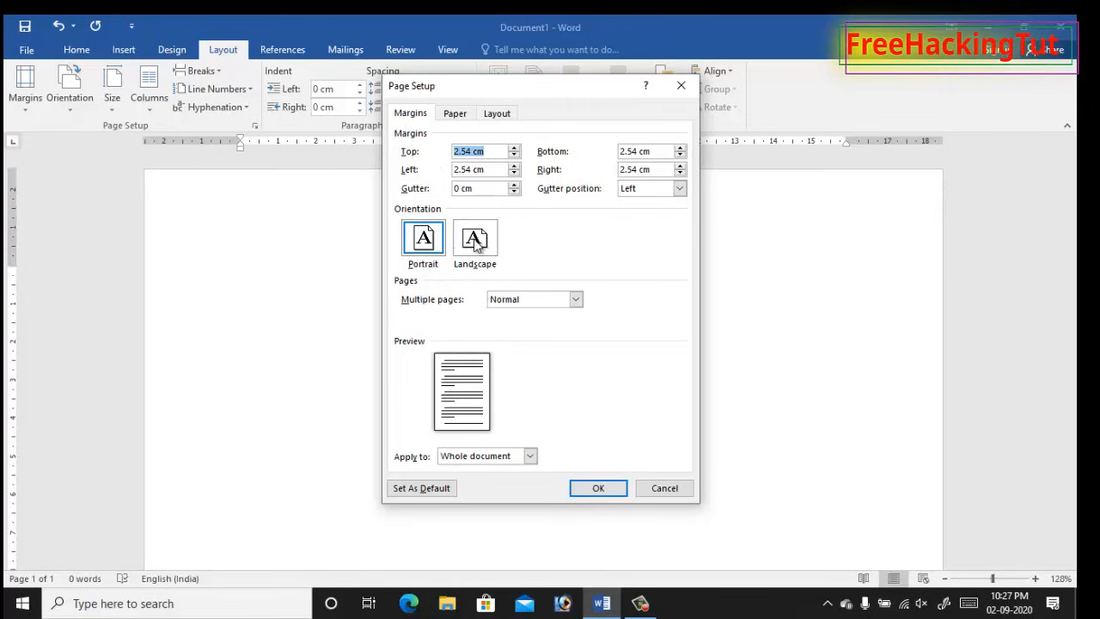
{"action": "left_click", "coordinate": [475, 239]}
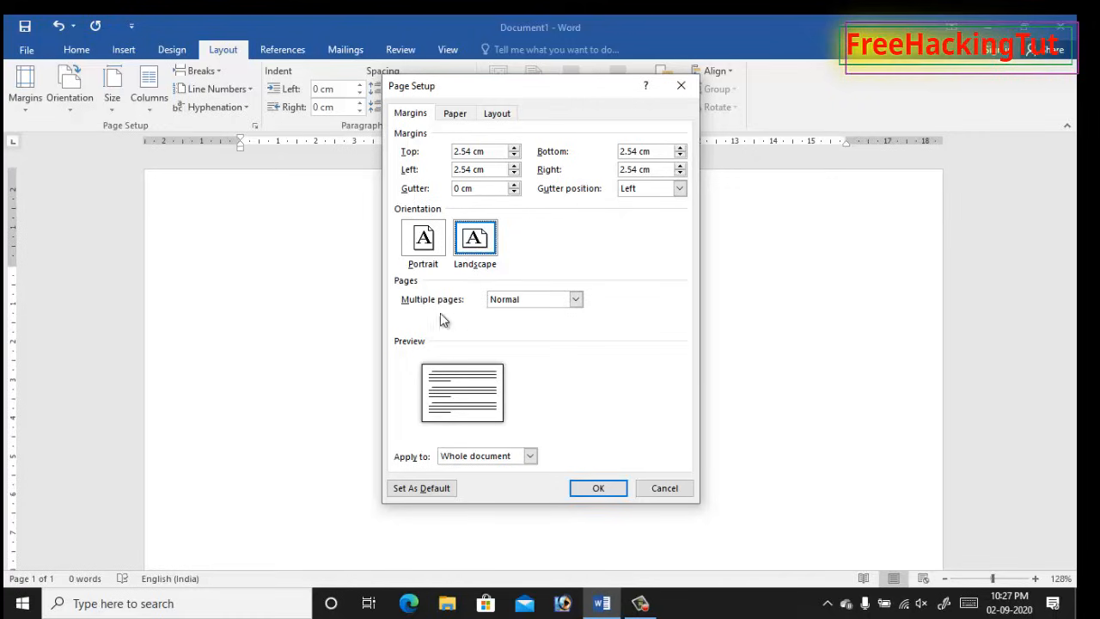
{"action": "mouse_move", "coordinate": [430, 313]}
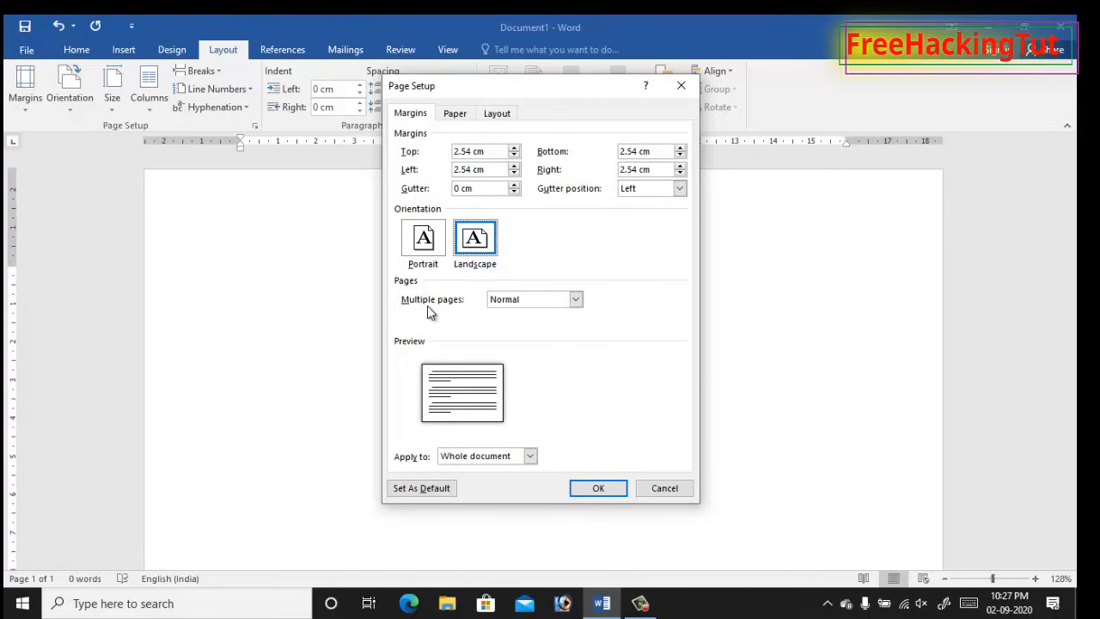
{"action": "mouse_move", "coordinate": [502, 316]}
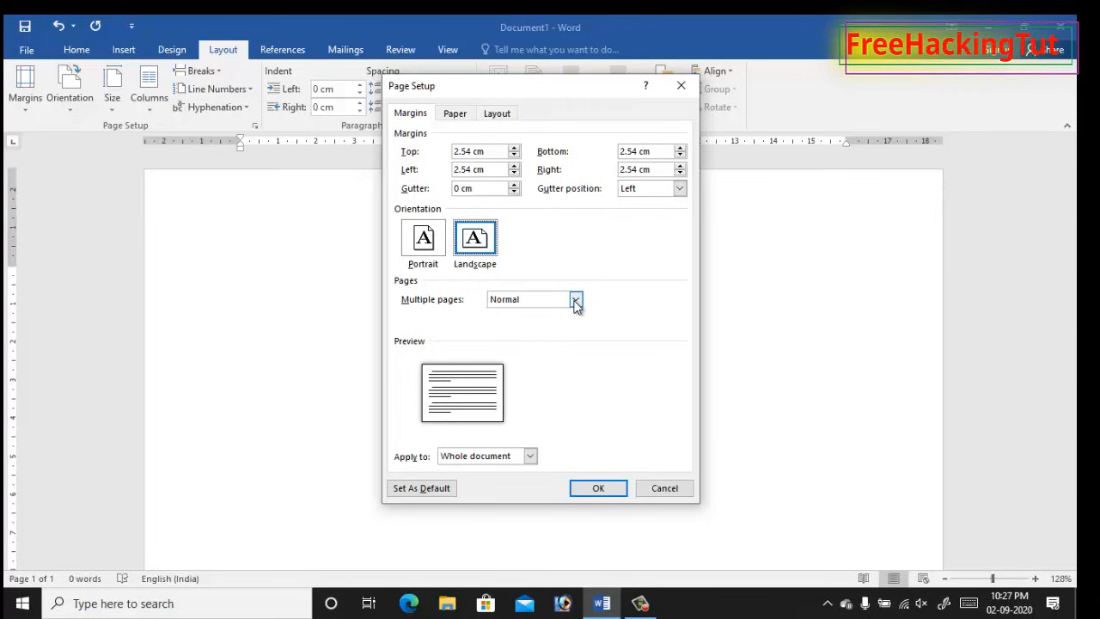
{"action": "left_click", "coordinate": [574, 299]}
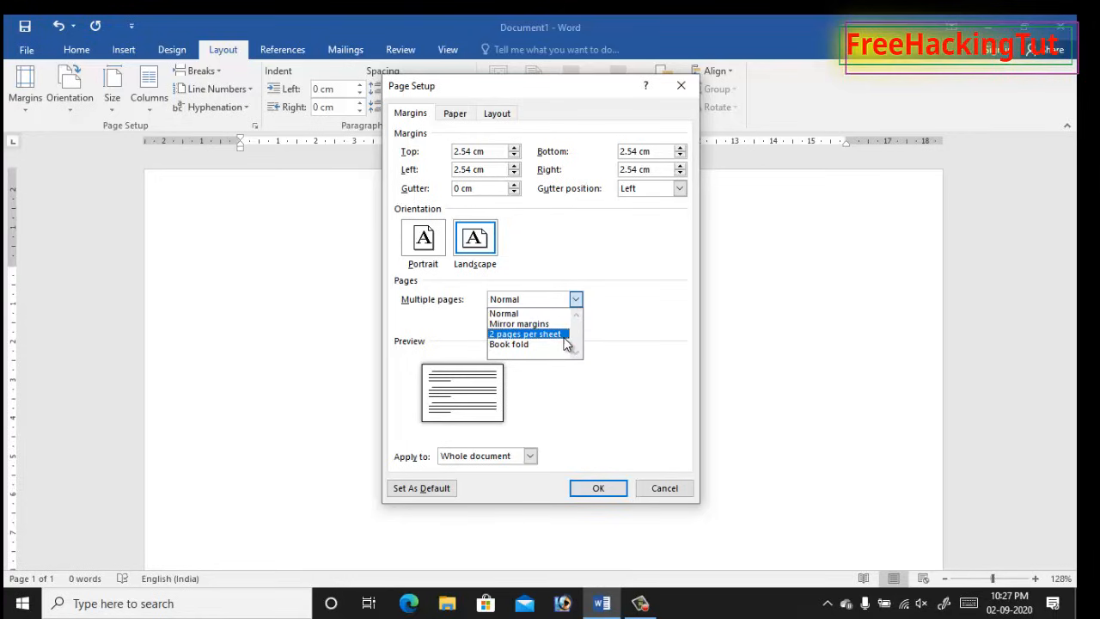
{"action": "left_click", "coordinate": [526, 334]}
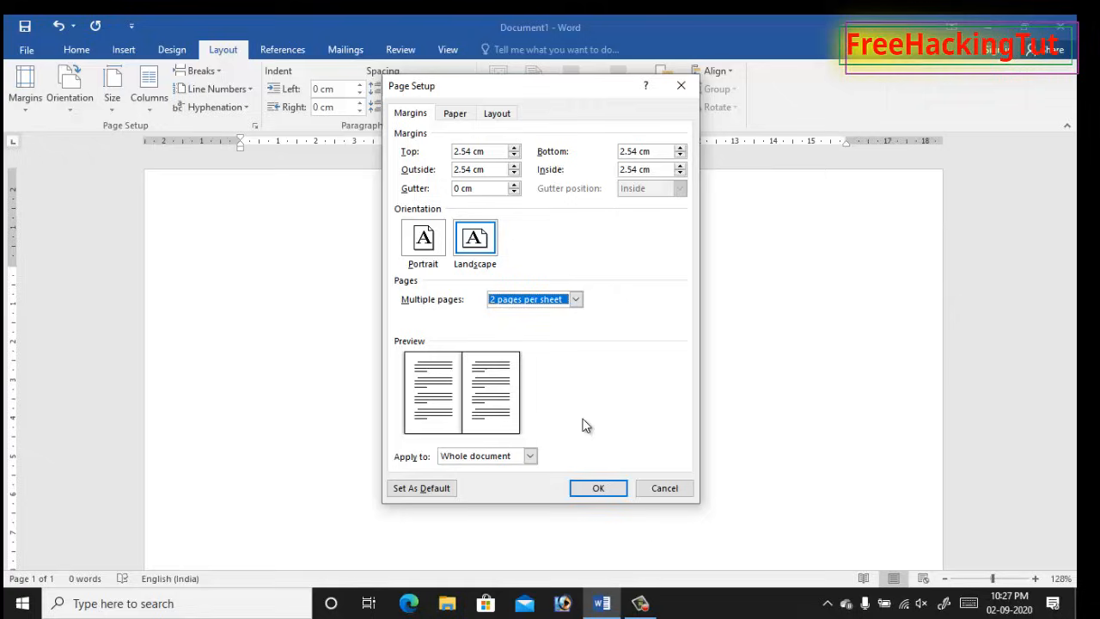
{"action": "mouse_move", "coordinate": [433, 403]}
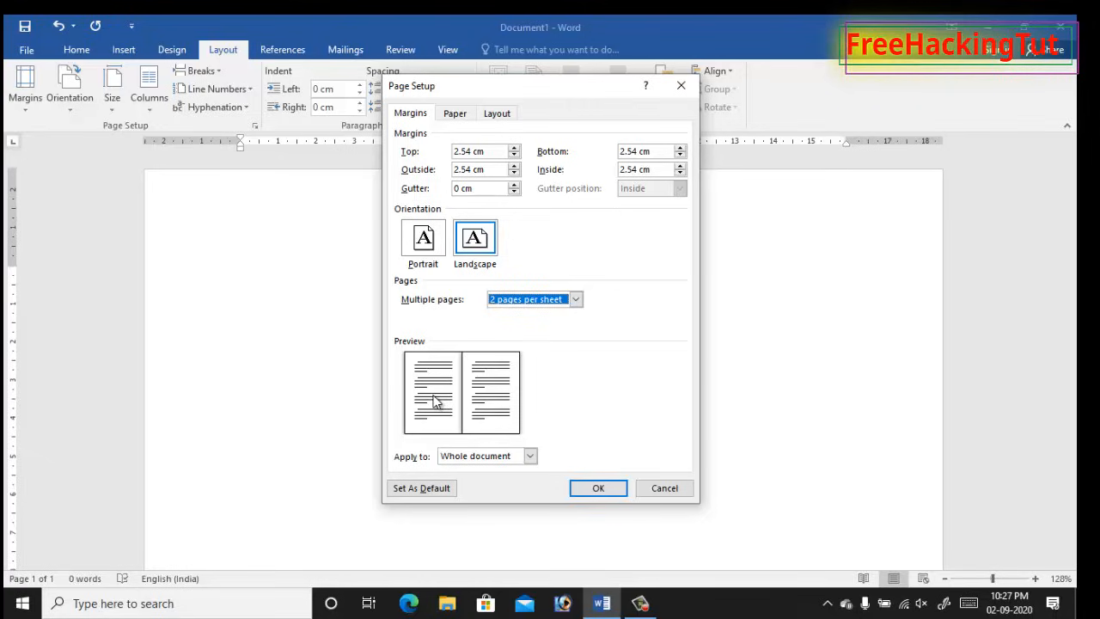
{"action": "mouse_move", "coordinate": [433, 404]}
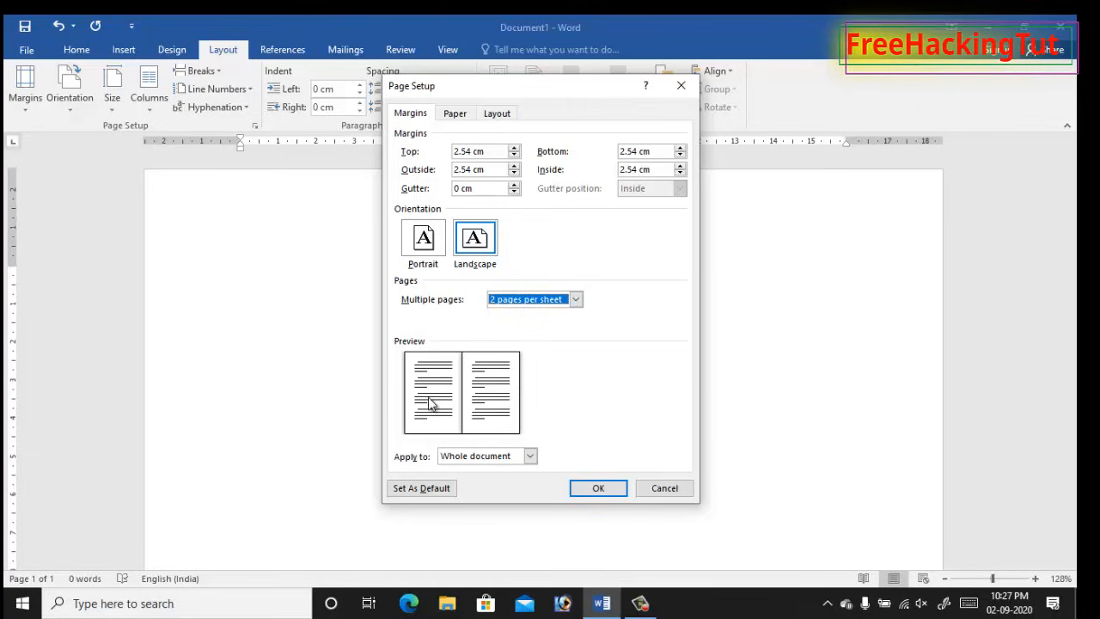
{"action": "mouse_move", "coordinate": [576, 467]}
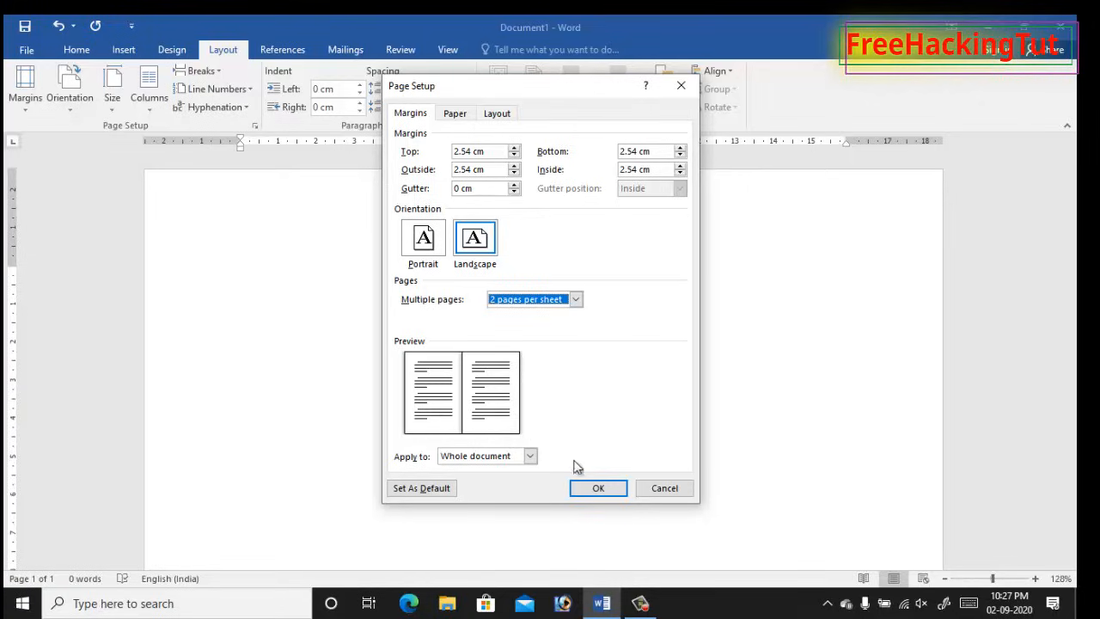
Step: Confirm the page setup so the document shows a narrow half-sheet page, zoomed in slightly
{"action": "left_click", "coordinate": [598, 489]}
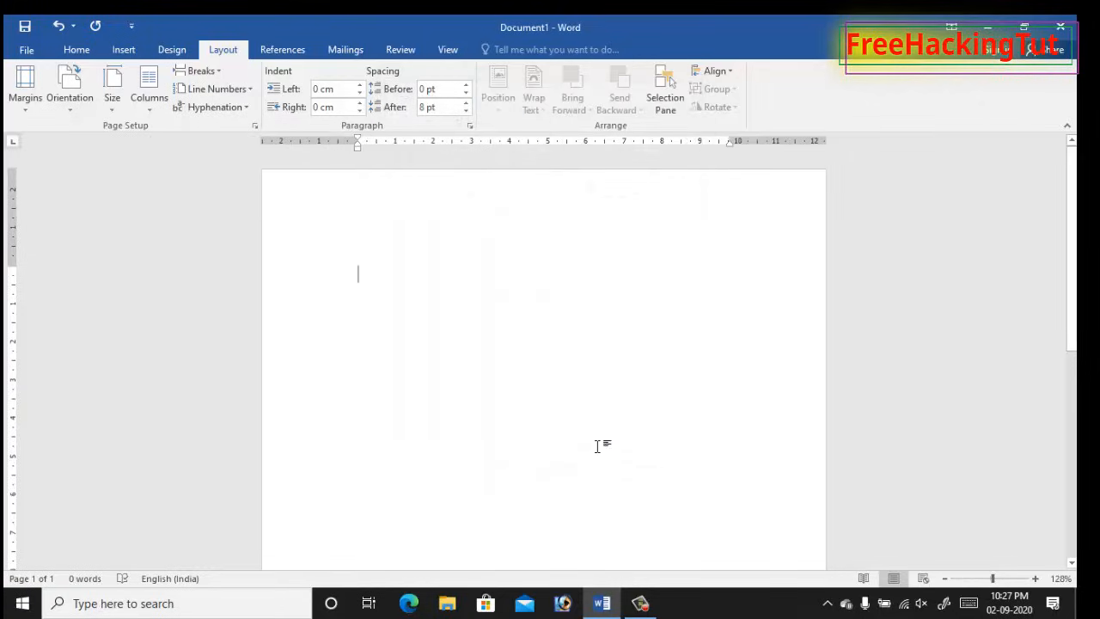
{"action": "mouse_move", "coordinate": [593, 385]}
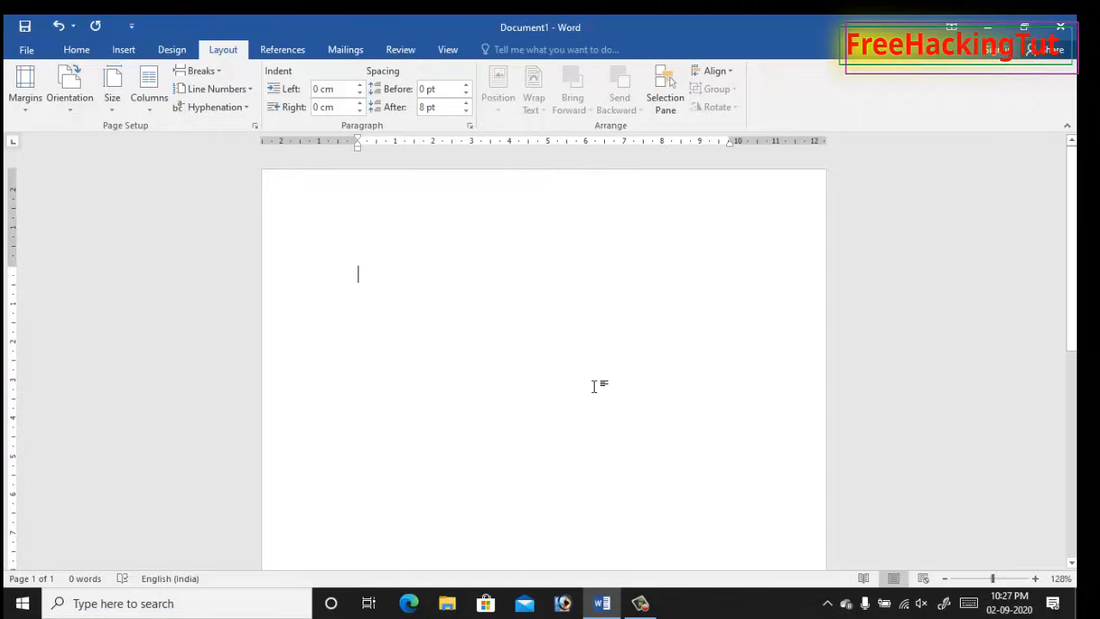
{"action": "mouse_move", "coordinate": [584, 295]}
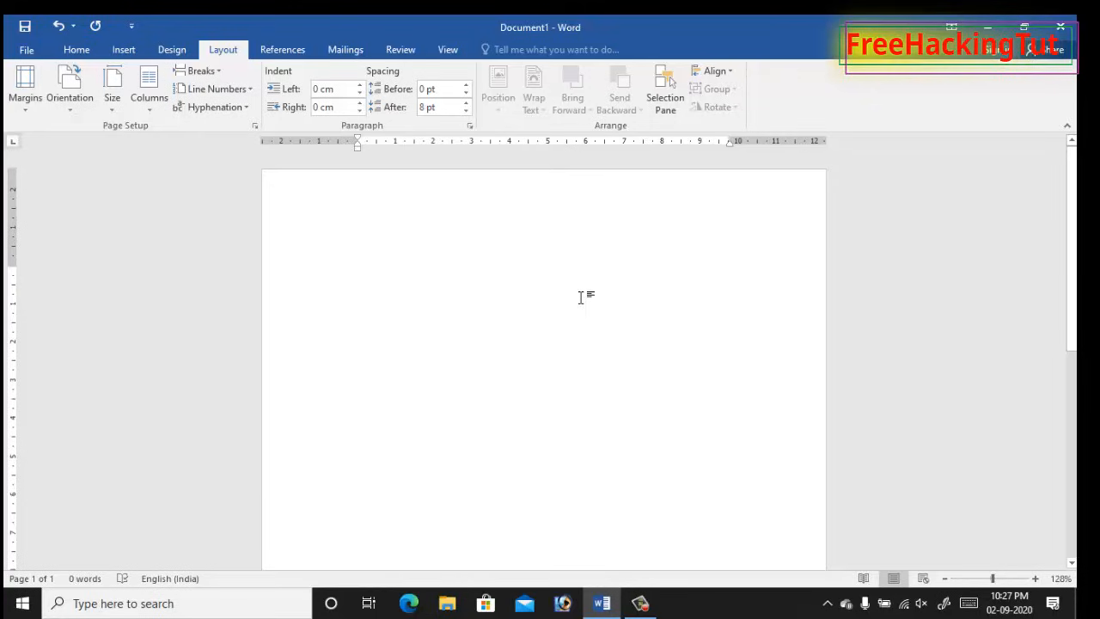
{"action": "mouse_move", "coordinate": [585, 299]}
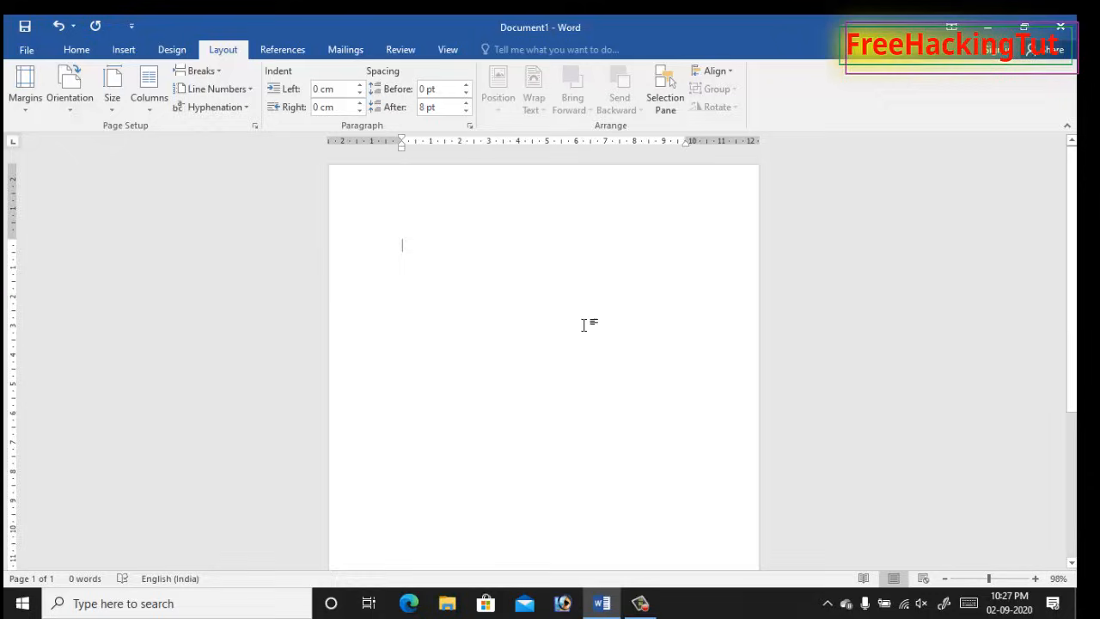
{"action": "left_click", "coordinate": [1035, 577]}
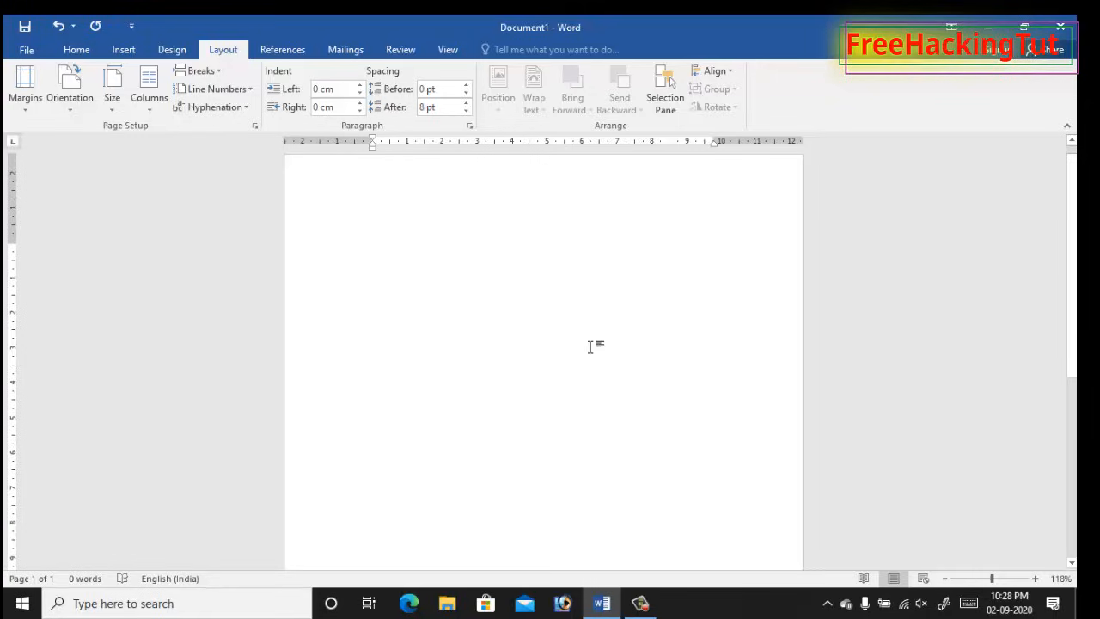
{"action": "left_click", "coordinate": [374, 251]}
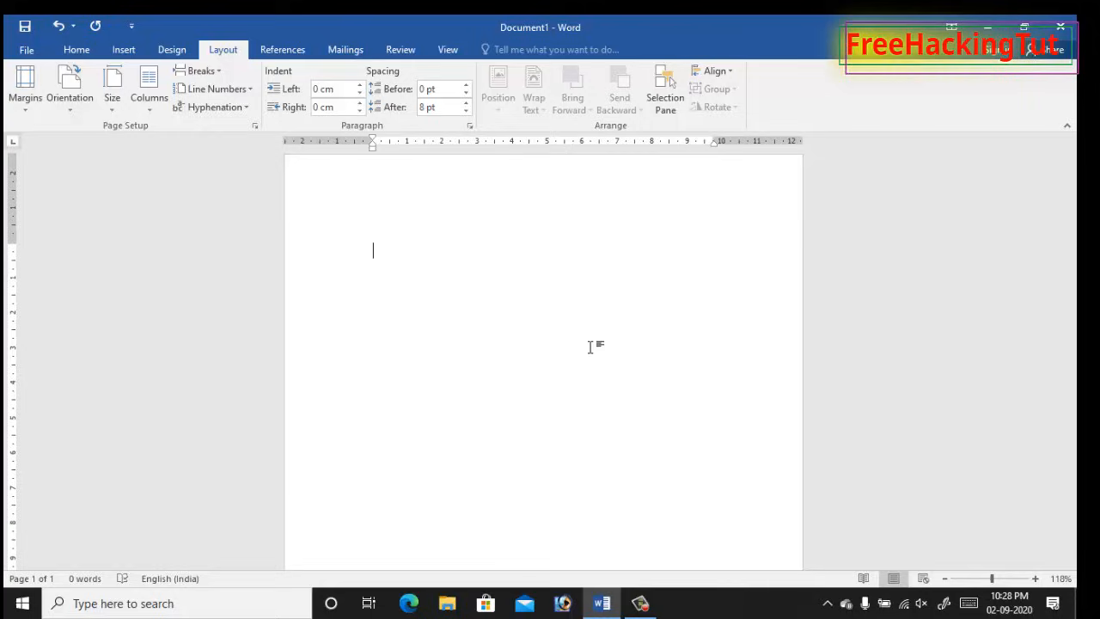
Step: Generate 40 paragraphs of random sample text with =rand(40)
{"action": "type", "text": "="}
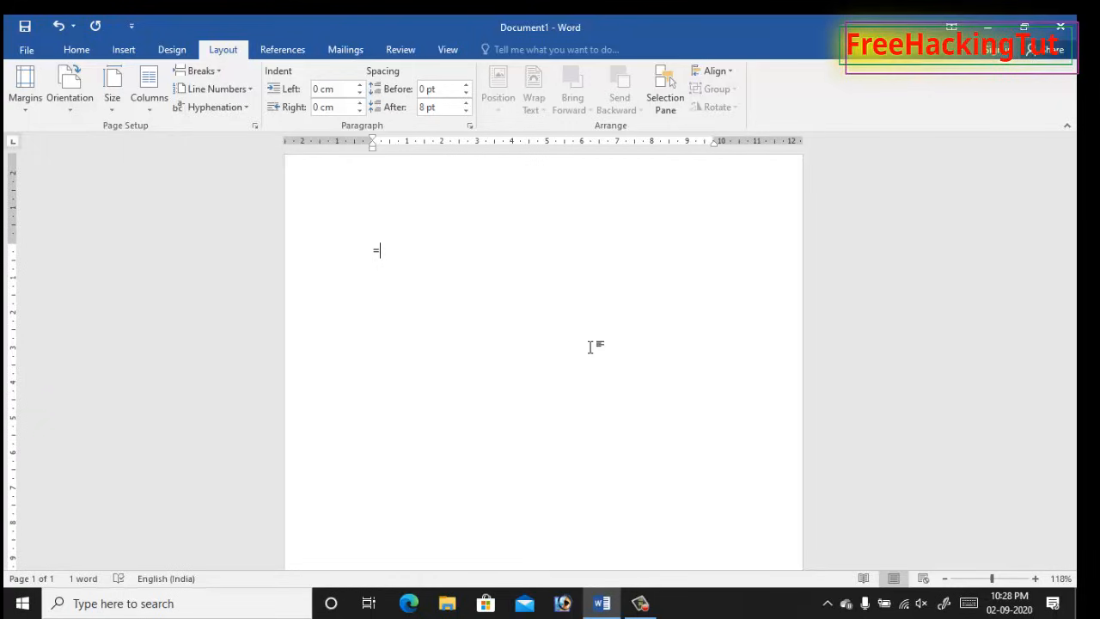
{"action": "type", "text": "r"}
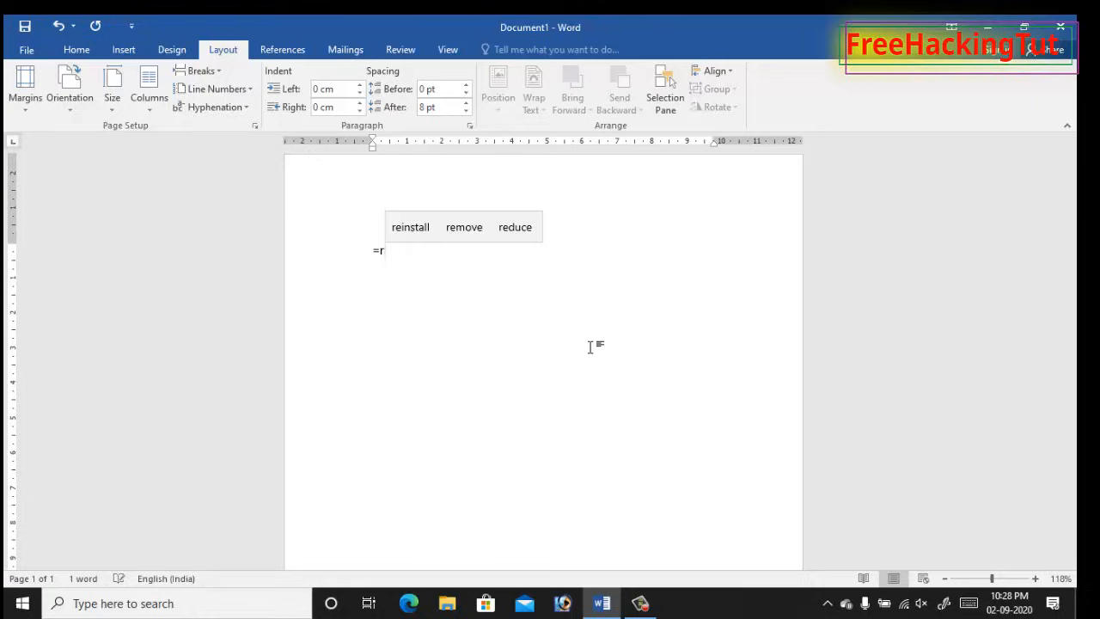
{"action": "type", "text": "and("}
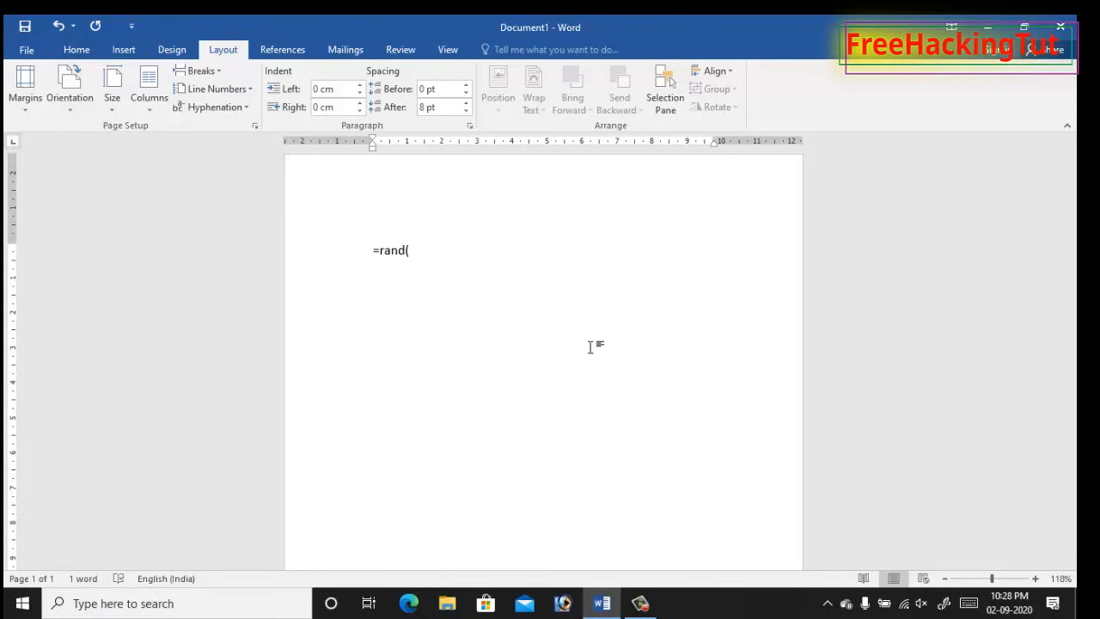
{"action": "type", "text": "40"}
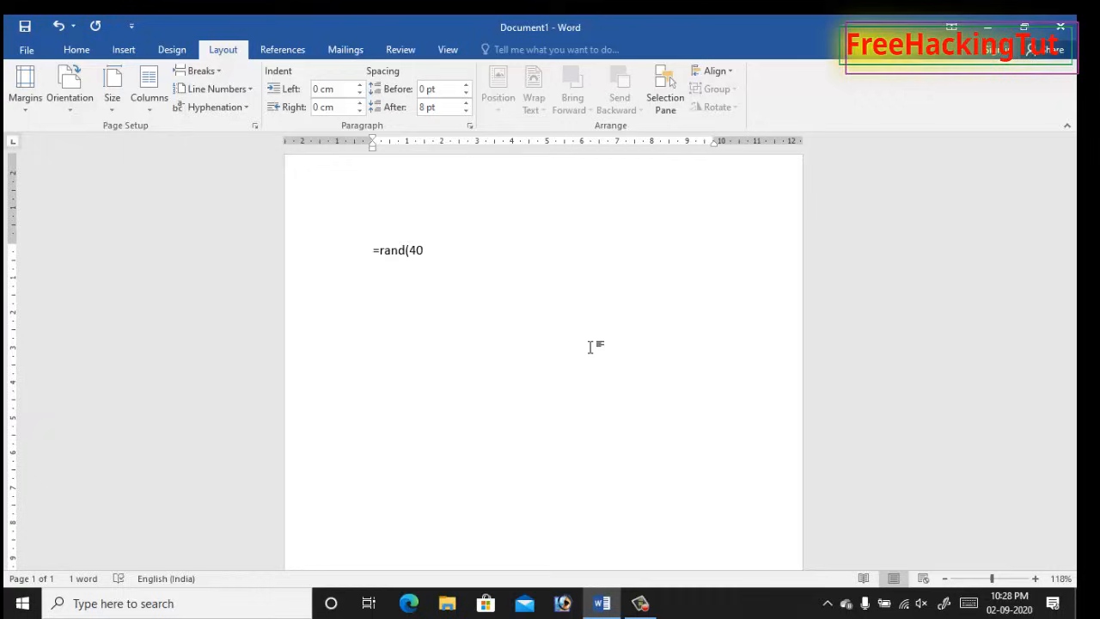
{"action": "type", "text": ")"}
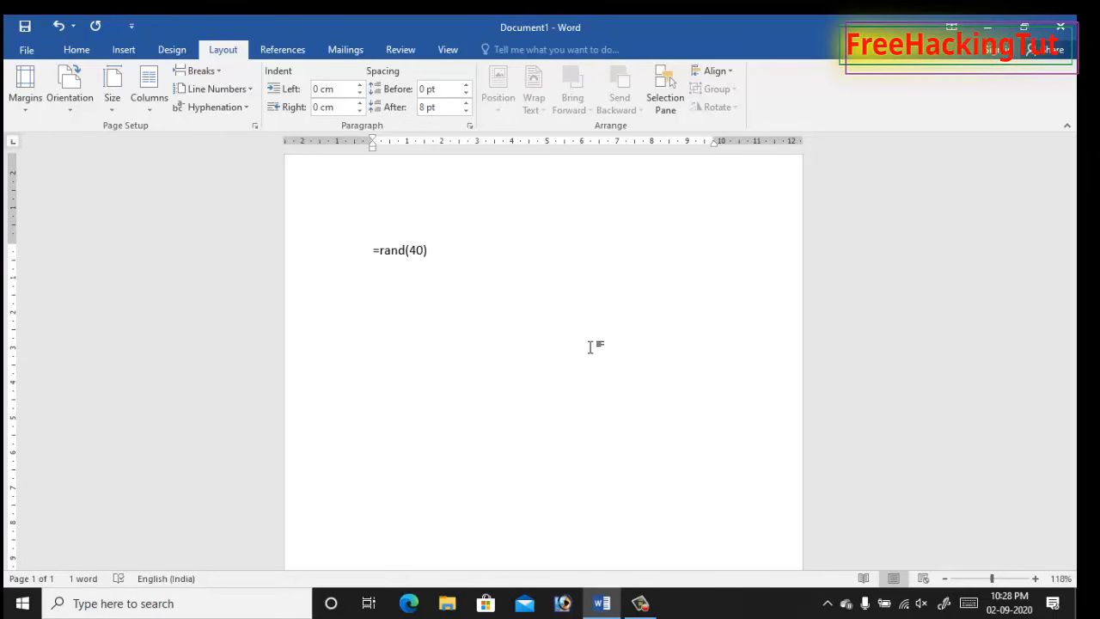
{"action": "key", "text": "enter"}
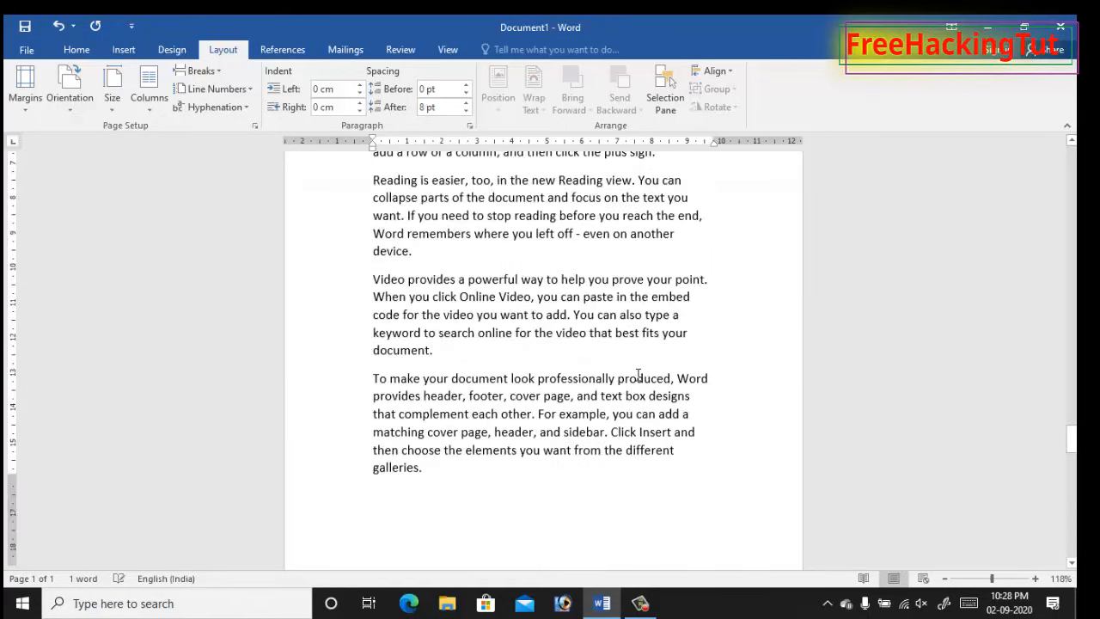
Step: Scroll through the eight pages of generated text and deselect it
{"action": "scroll", "scroll_direction": "down", "scroll_amount": 3}
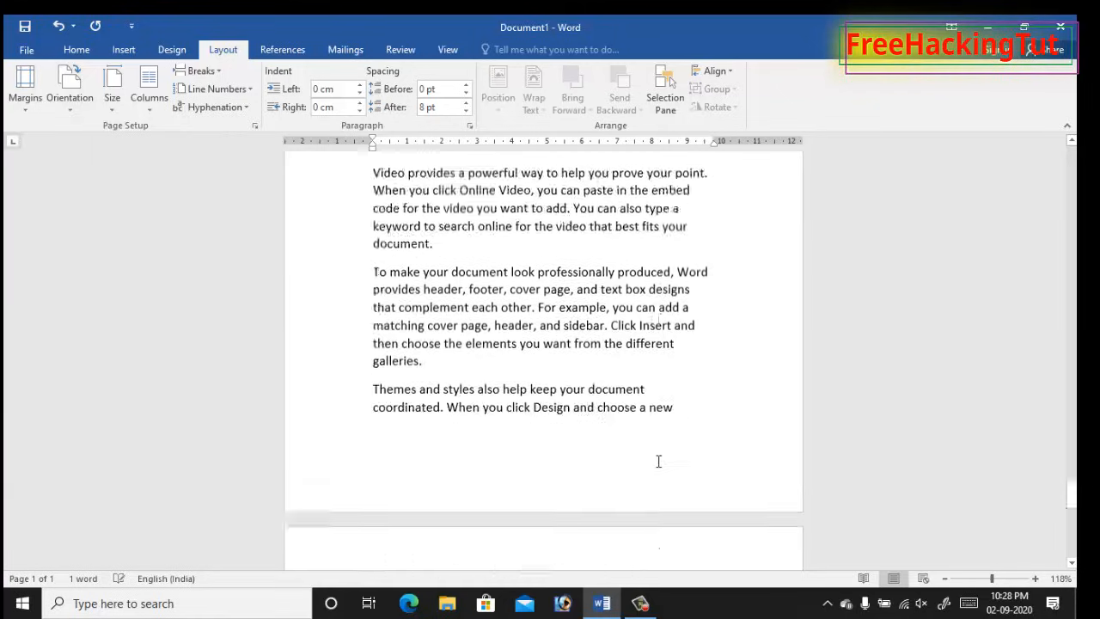
{"action": "scroll", "scroll_direction": "down", "scroll_amount": 3}
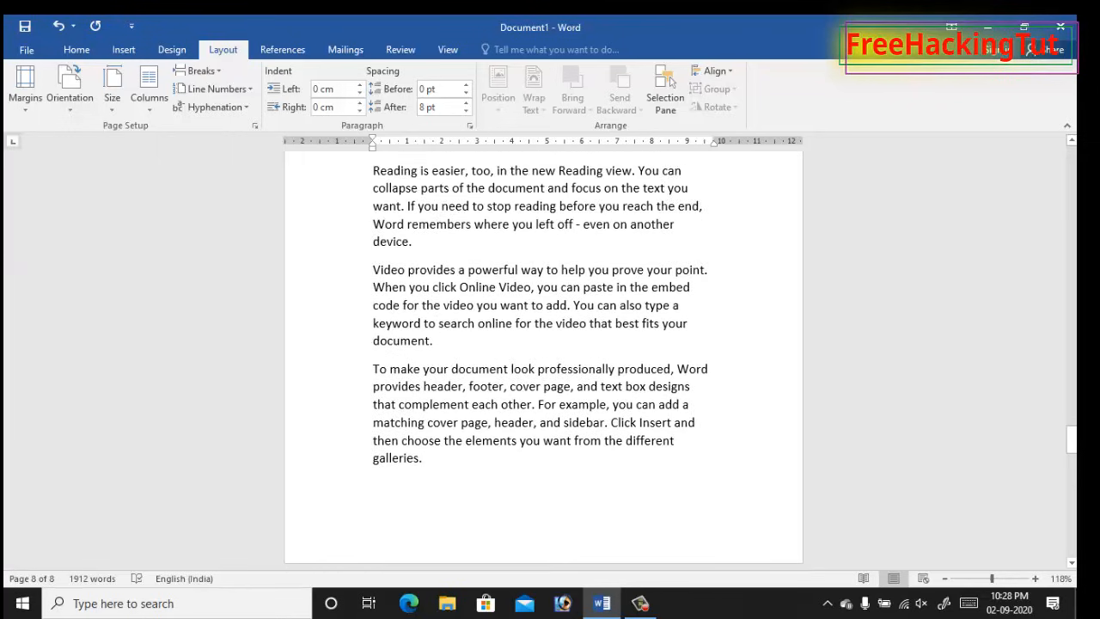
{"action": "scroll", "scroll_direction": "down", "scroll_amount": 3}
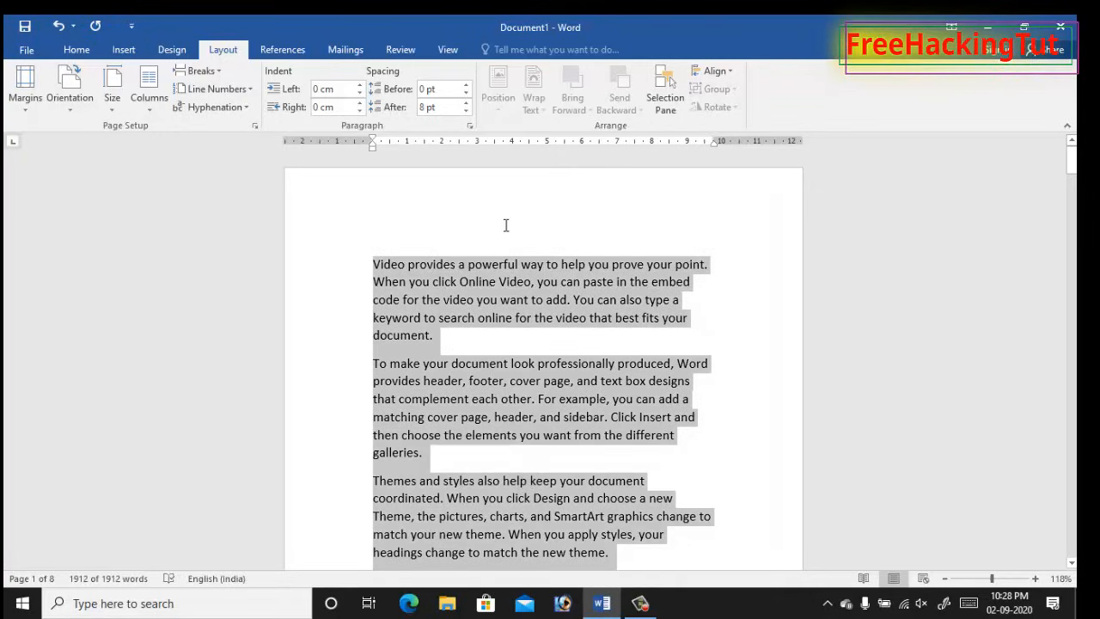
{"action": "left_click", "coordinate": [124, 48]}
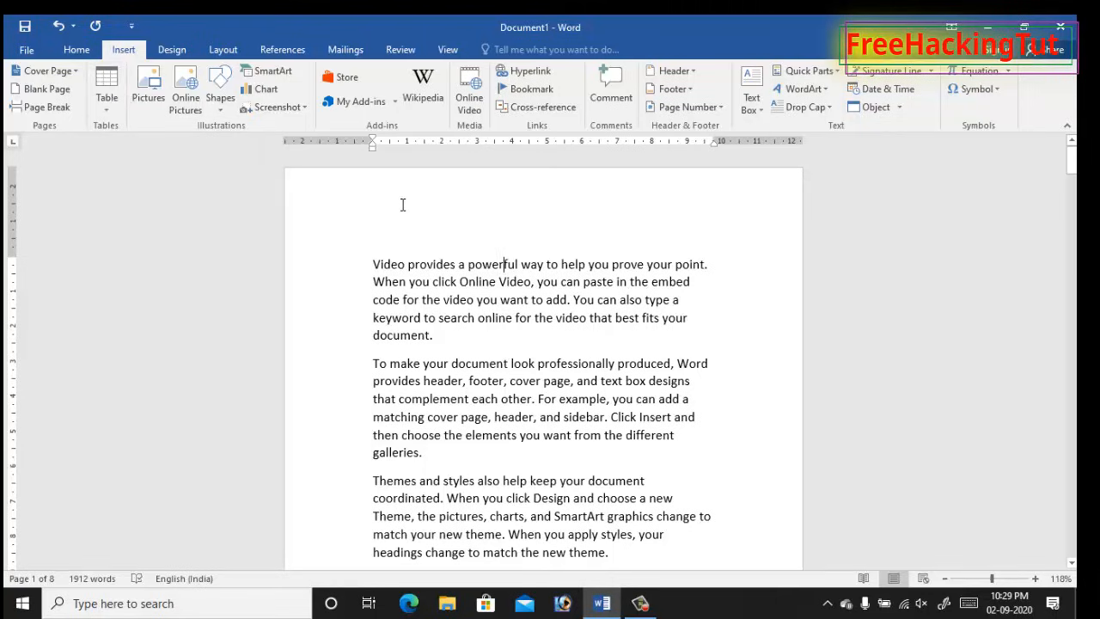
{"action": "mouse_move", "coordinate": [718, 129]}
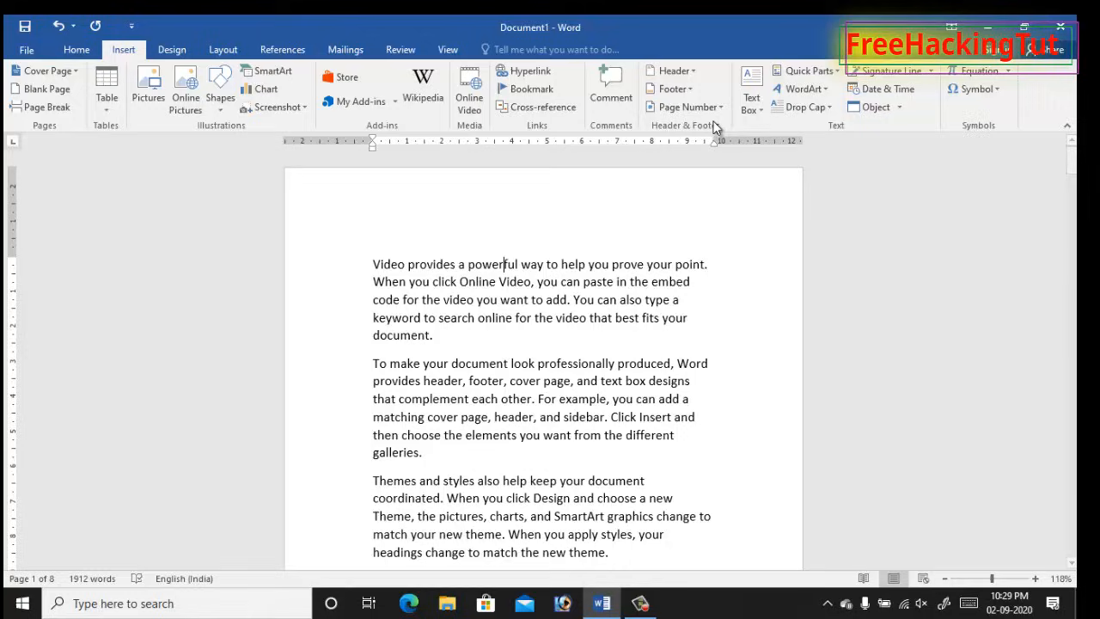
Step: Insert page numbers on every page of the document
{"action": "left_click", "coordinate": [684, 107]}
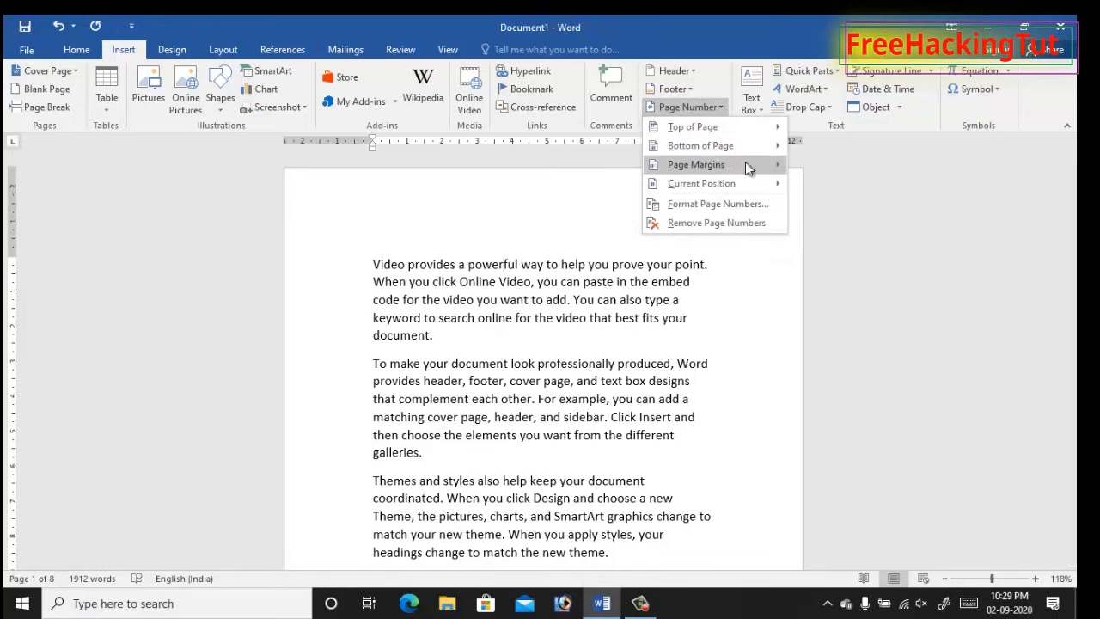
{"action": "left_click", "coordinate": [696, 165]}
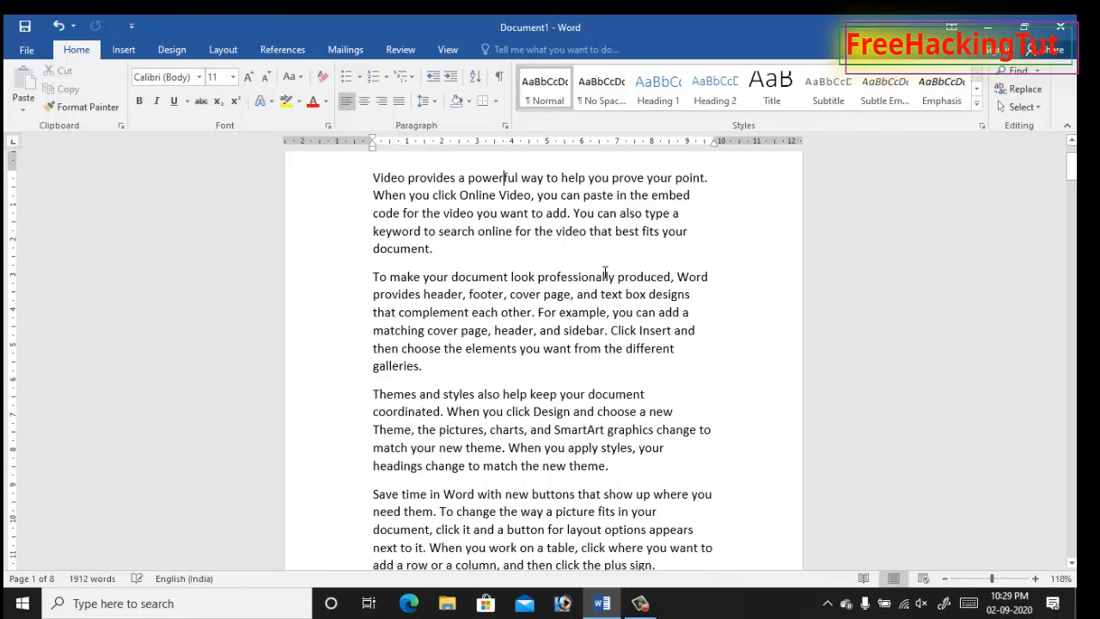
Step: Select all the text and justify it, shrinking the document to seven pages
{"action": "key", "text": "ctrl+a"}
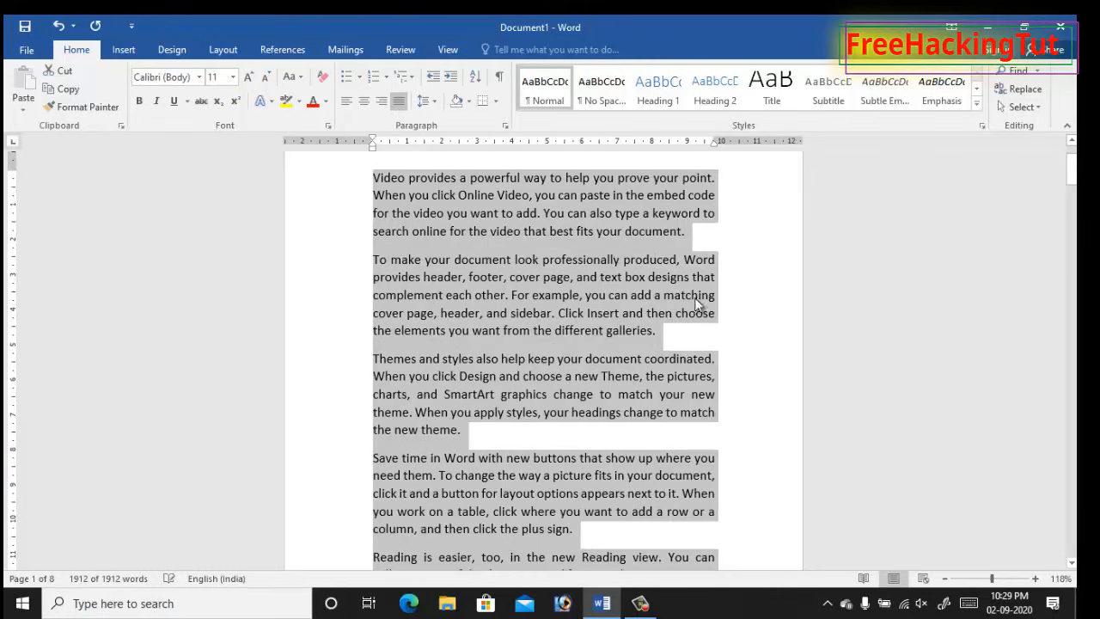
{"action": "scroll", "scroll_direction": "down", "scroll_amount": 3}
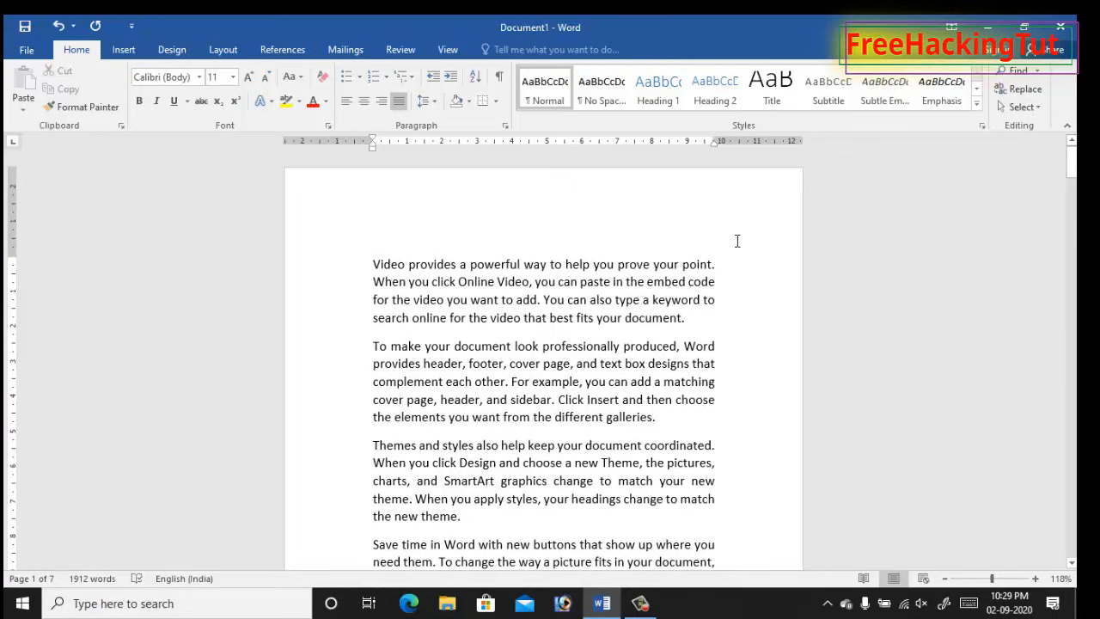
{"action": "left_click", "coordinate": [684, 316]}
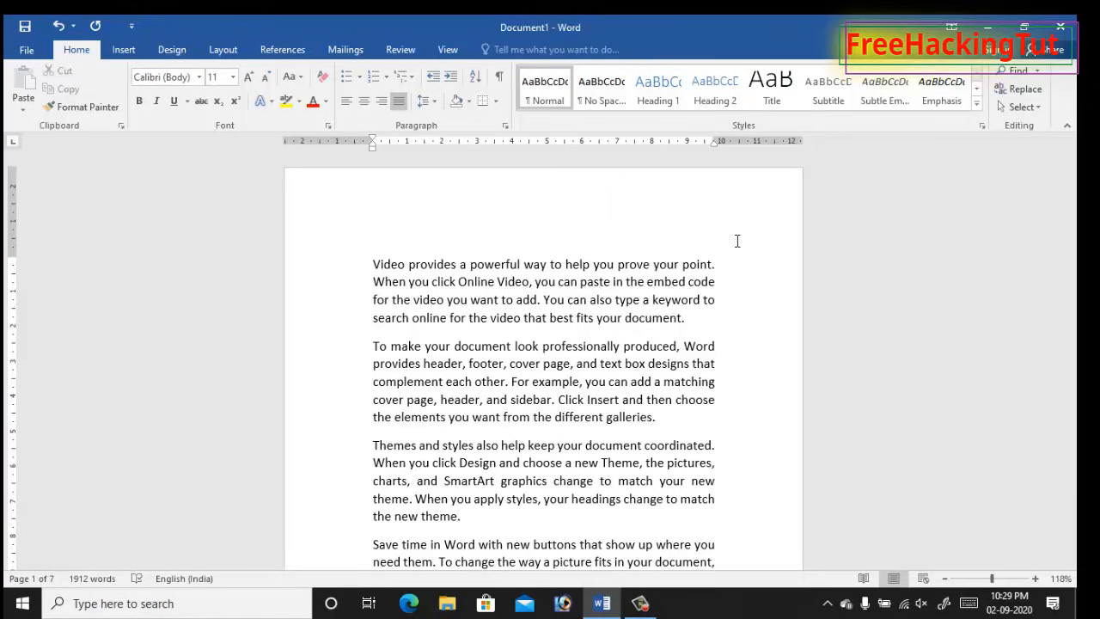
{"action": "mouse_move", "coordinate": [733, 241]}
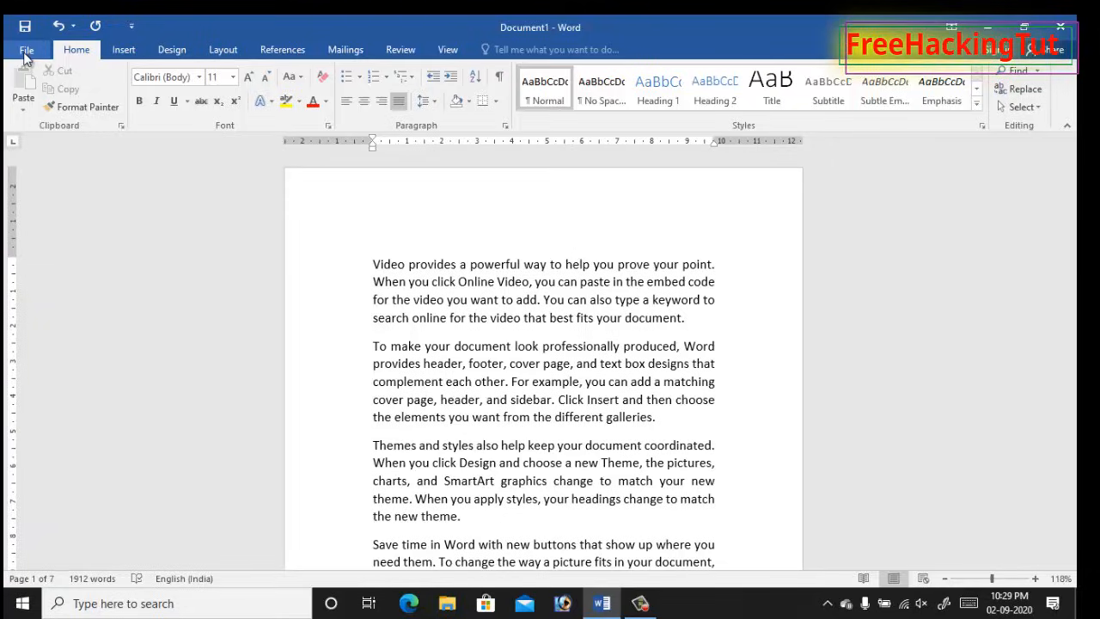
Step: Print the document to a PDF named 'test' saved on the desktop
{"action": "left_click", "coordinate": [28, 48]}
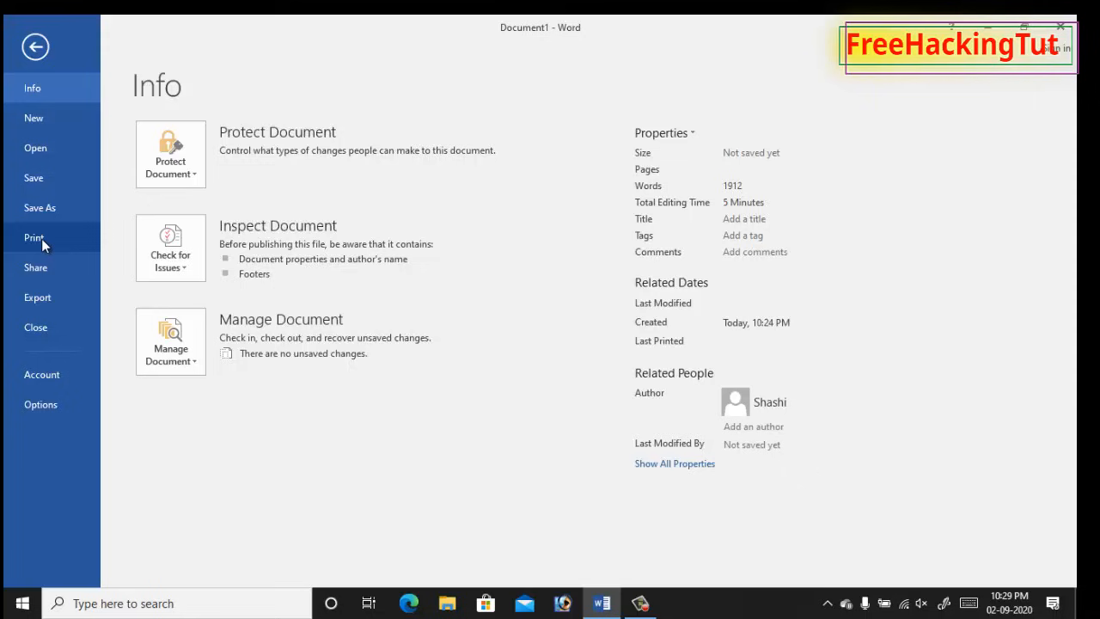
{"action": "left_click", "coordinate": [34, 238]}
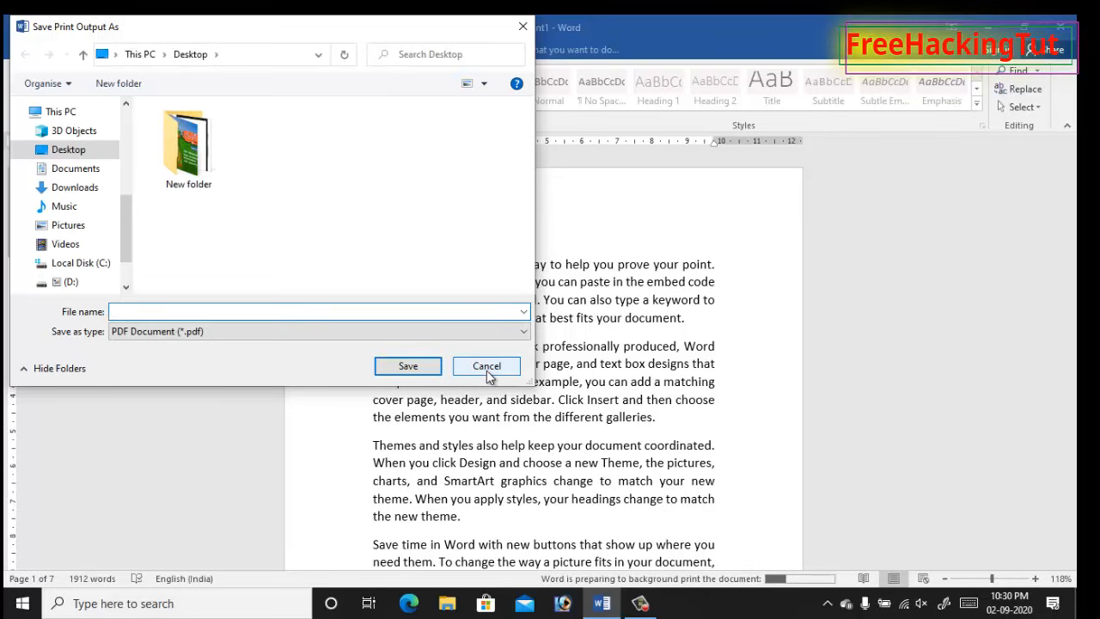
{"action": "type", "text": "test"}
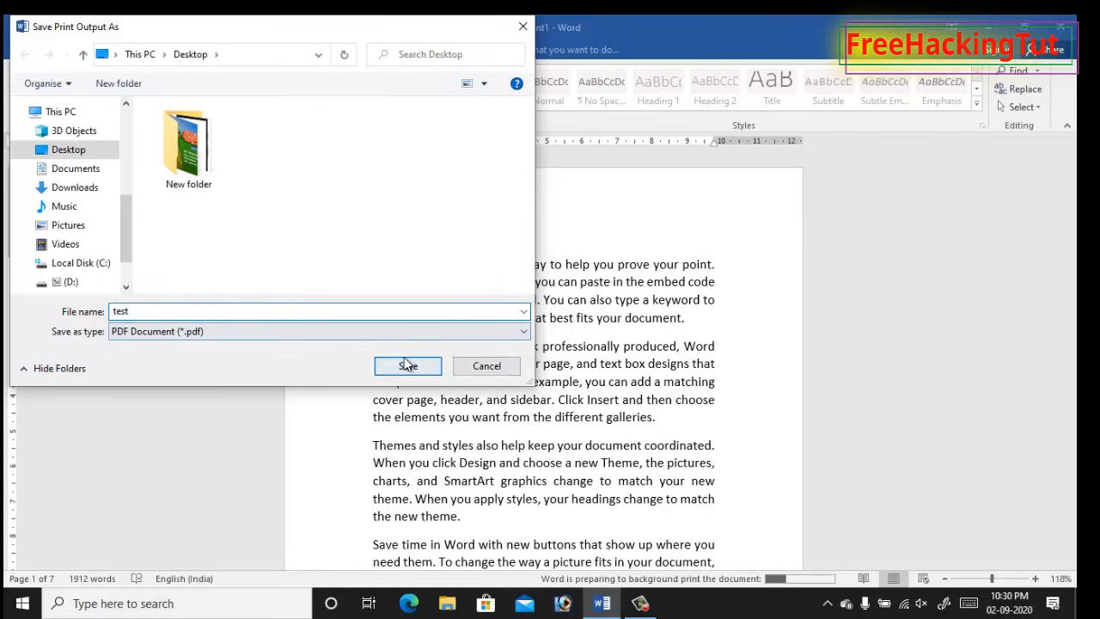
{"action": "left_click", "coordinate": [408, 364]}
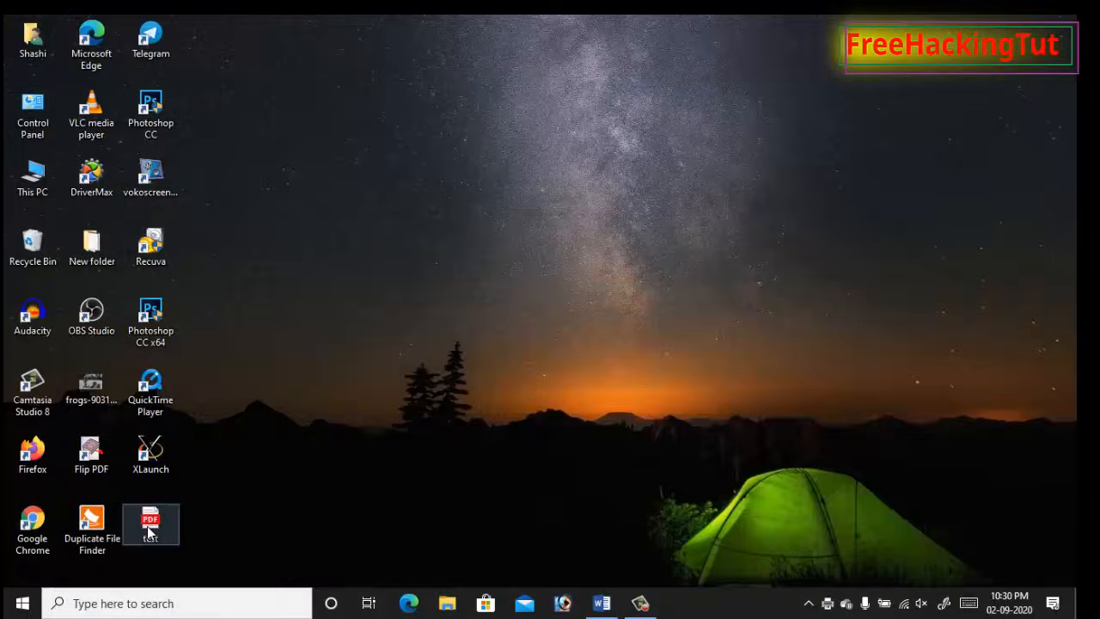
Step: Open test.pdf in Edge and scroll through the four landscape sheets of two numbered half-pages each
{"action": "double_click", "coordinate": [152, 525]}
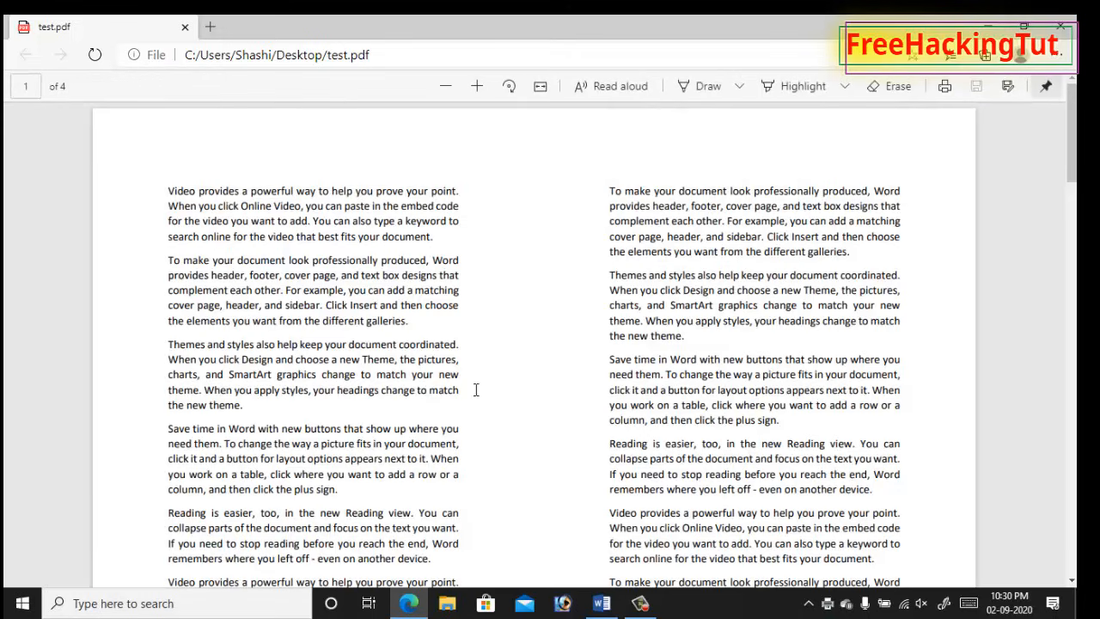
{"action": "scroll", "scroll_direction": "down", "scroll_amount": 3}
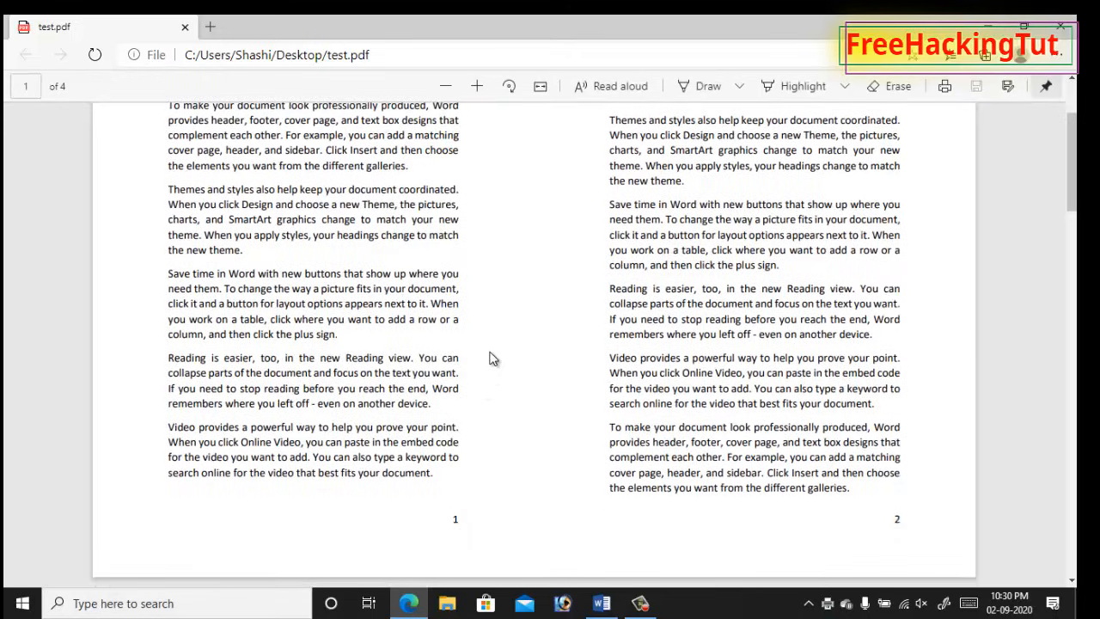
{"action": "mouse_move", "coordinate": [516, 363]}
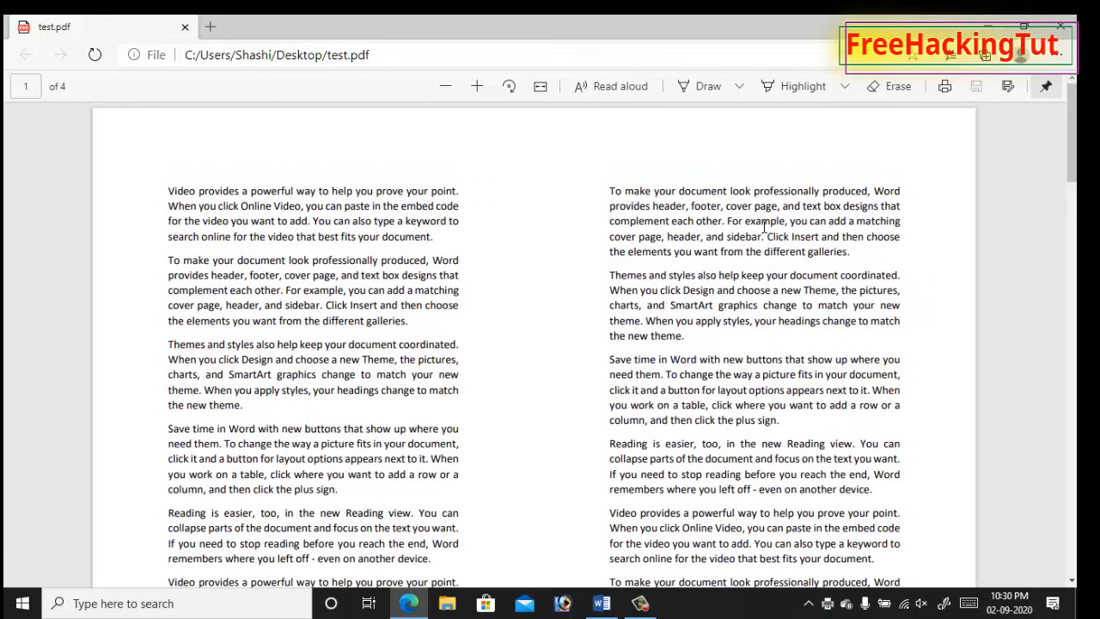
{"action": "scroll", "scroll_direction": "down", "scroll_amount": 3}
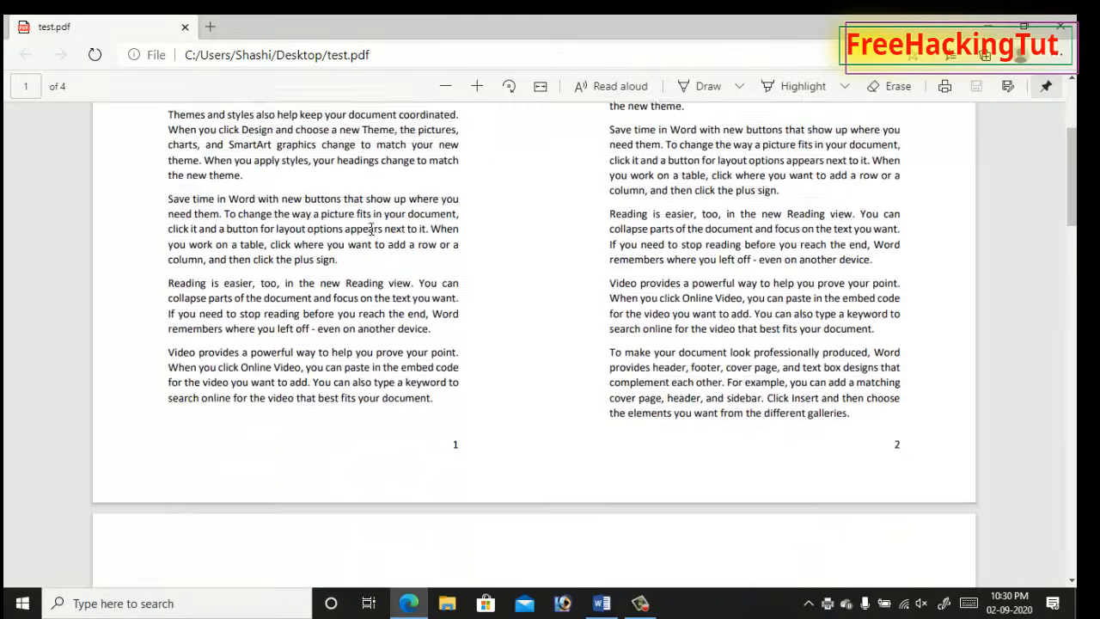
{"action": "scroll", "scroll_direction": "down", "scroll_amount": 3}
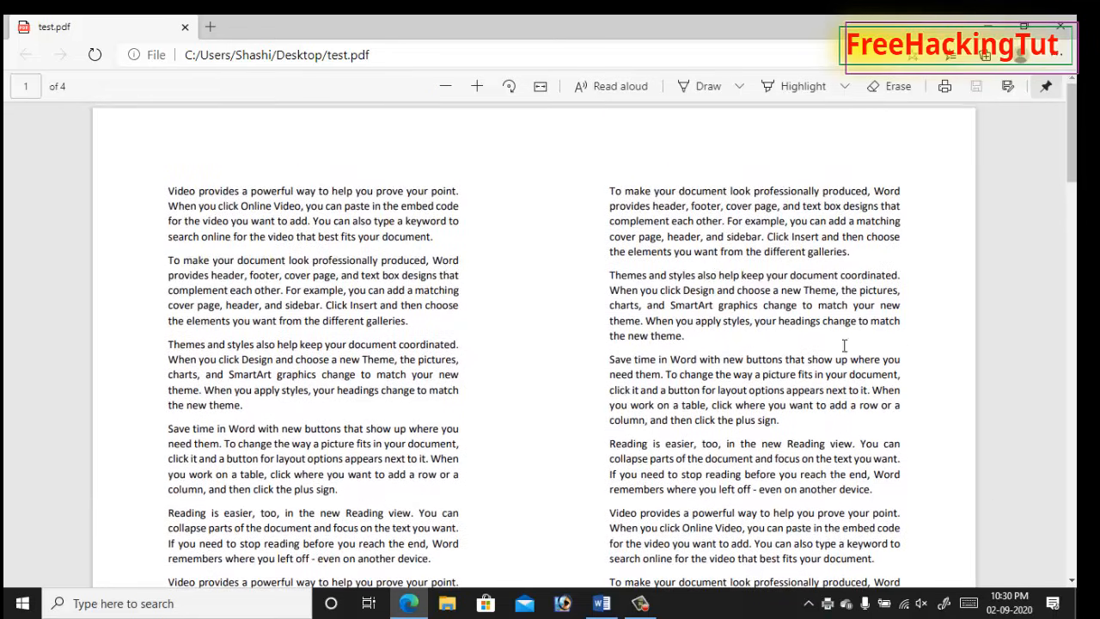
{"action": "scroll", "scroll_direction": "down", "scroll_amount": 3}
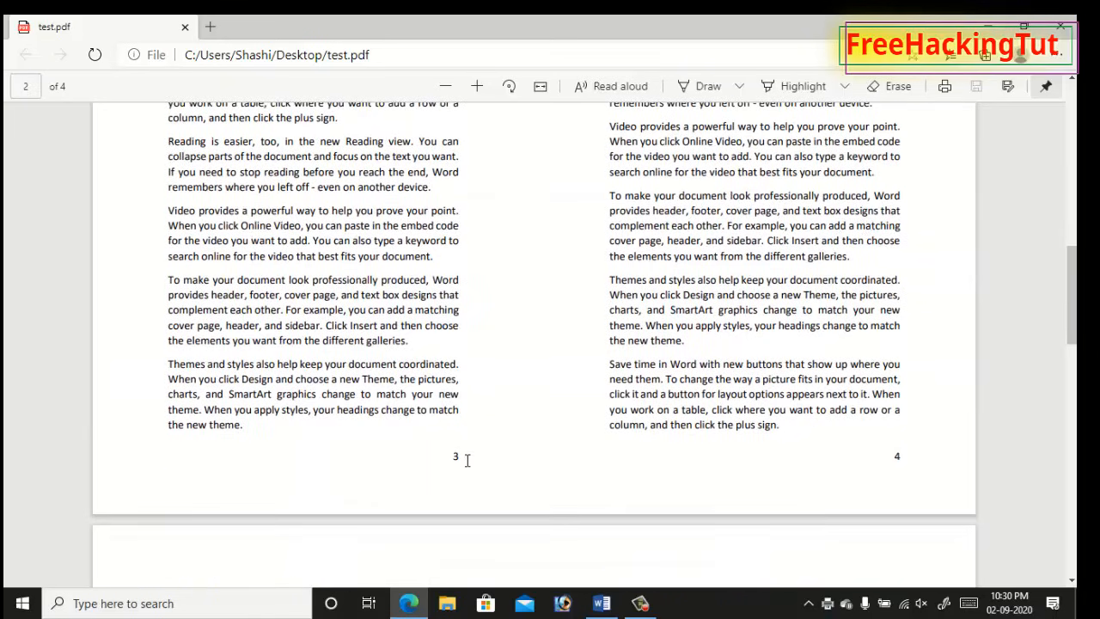
{"action": "scroll", "scroll_direction": "down", "scroll_amount": 3}
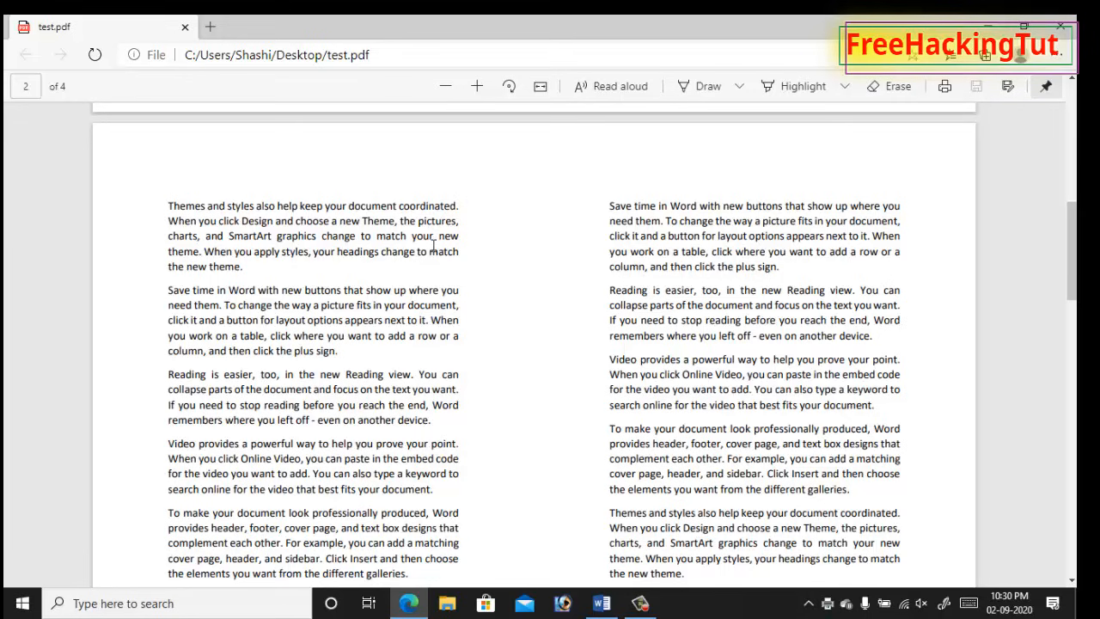
{"action": "scroll", "scroll_direction": "down", "scroll_amount": 3}
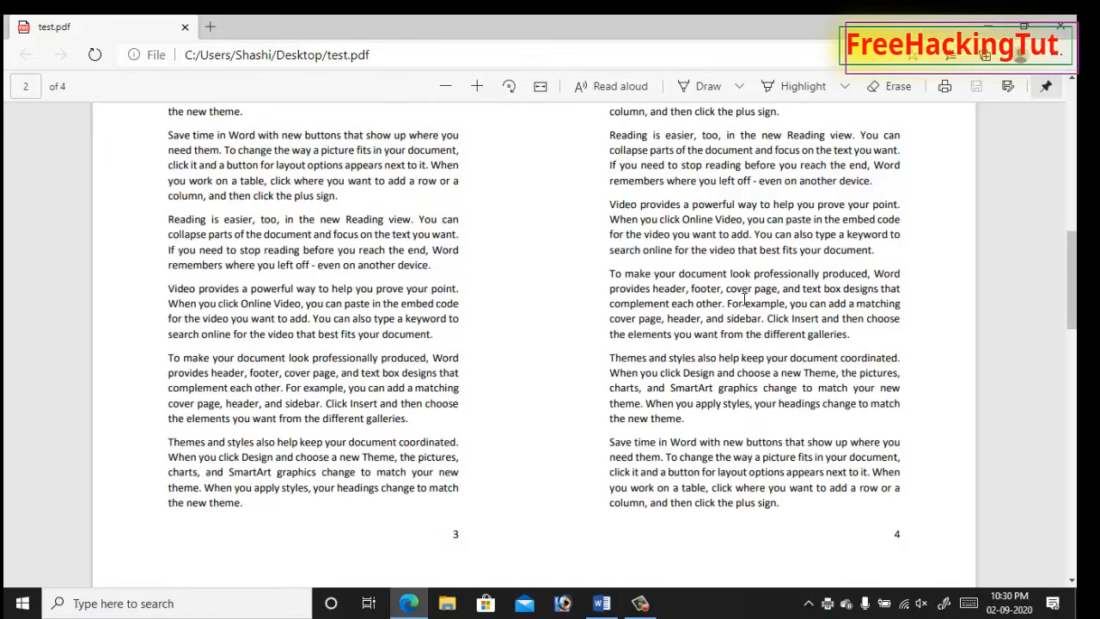
{"action": "scroll", "scroll_direction": "down", "scroll_amount": 3}
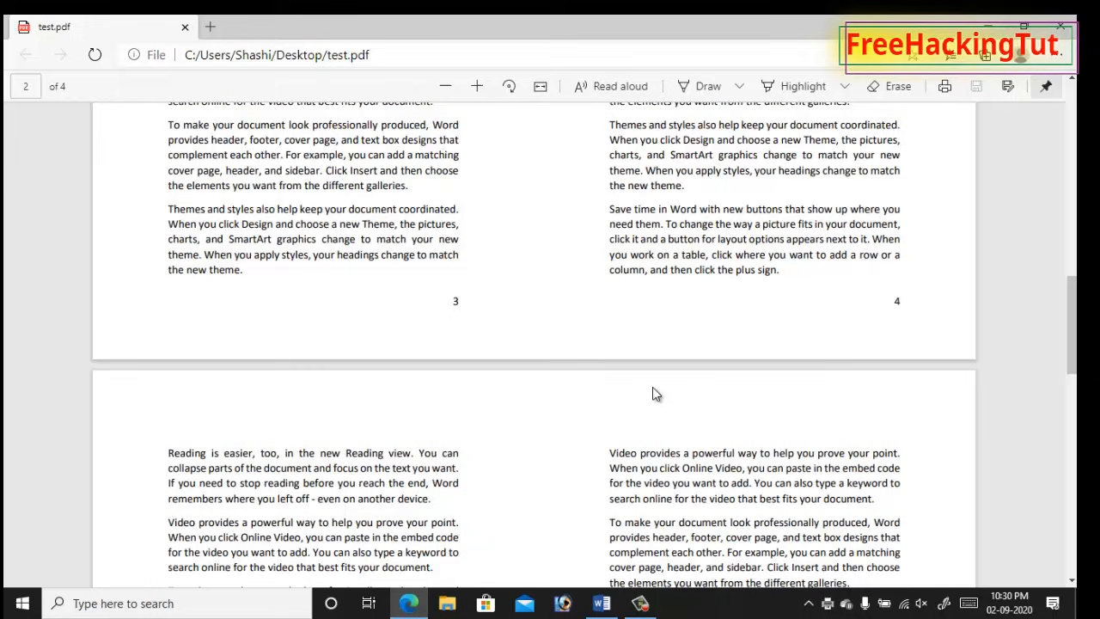
{"action": "scroll", "scroll_direction": "down", "scroll_amount": 3}
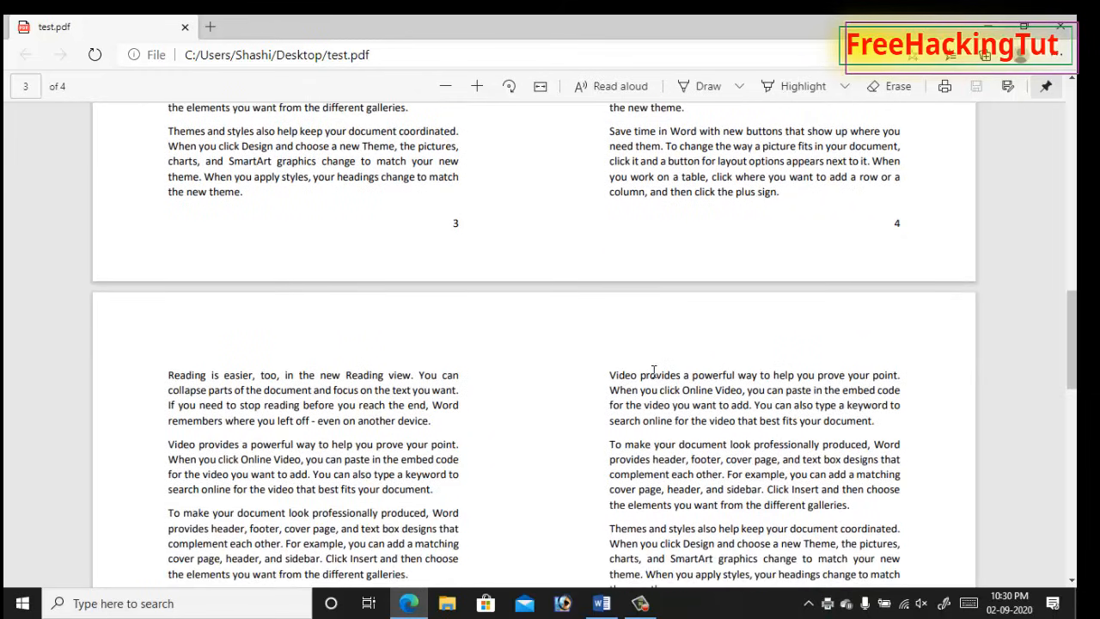
{"action": "scroll", "scroll_direction": "down", "scroll_amount": 3}
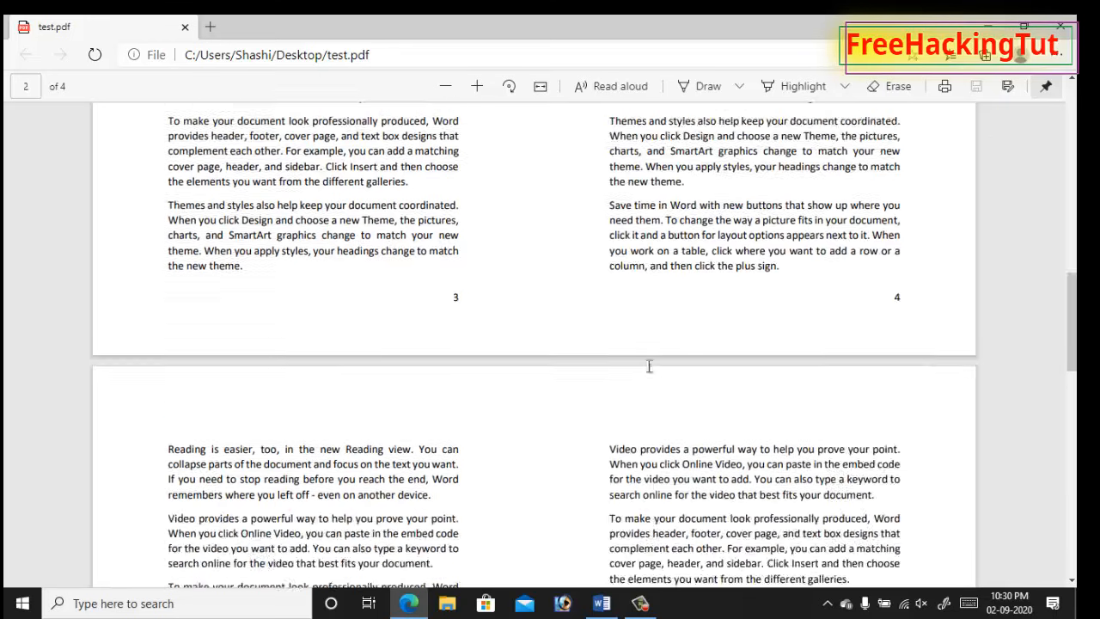
{"action": "scroll", "scroll_direction": "up", "scroll_amount": 3}
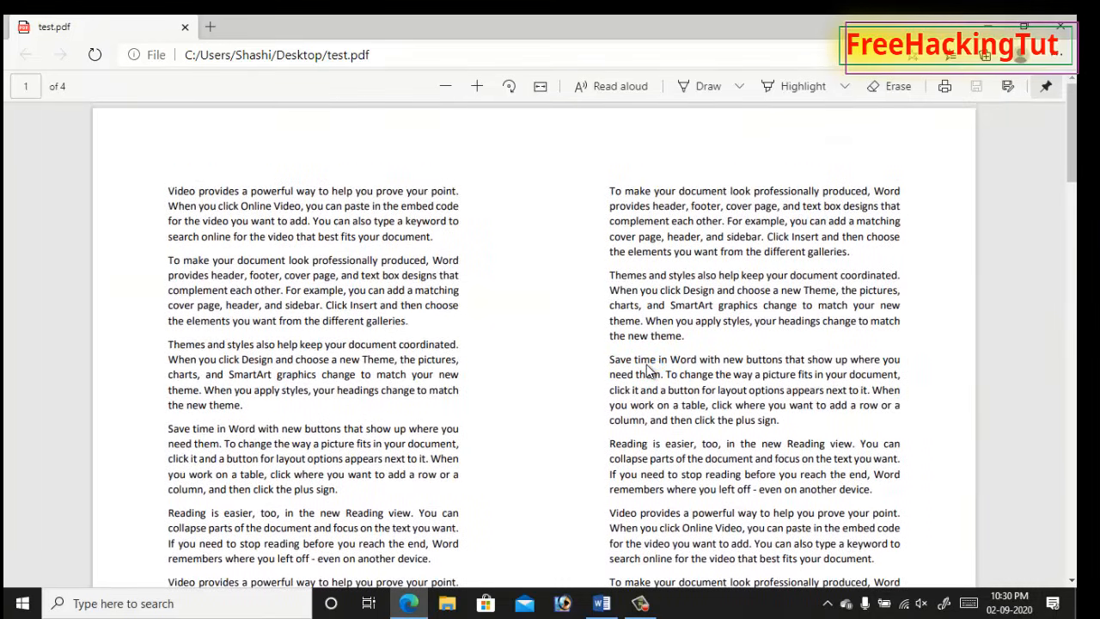